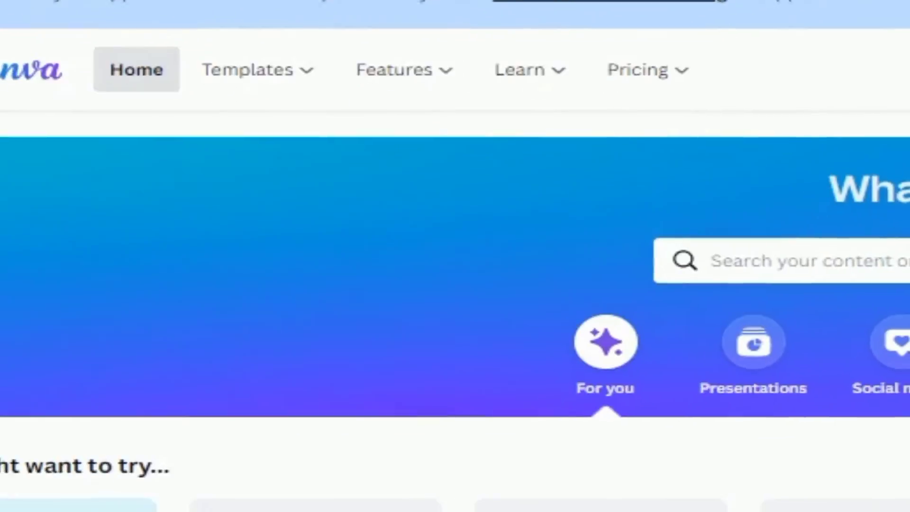
# Step: Preview the animated text example on the page
pyautogui.scroll(-3)
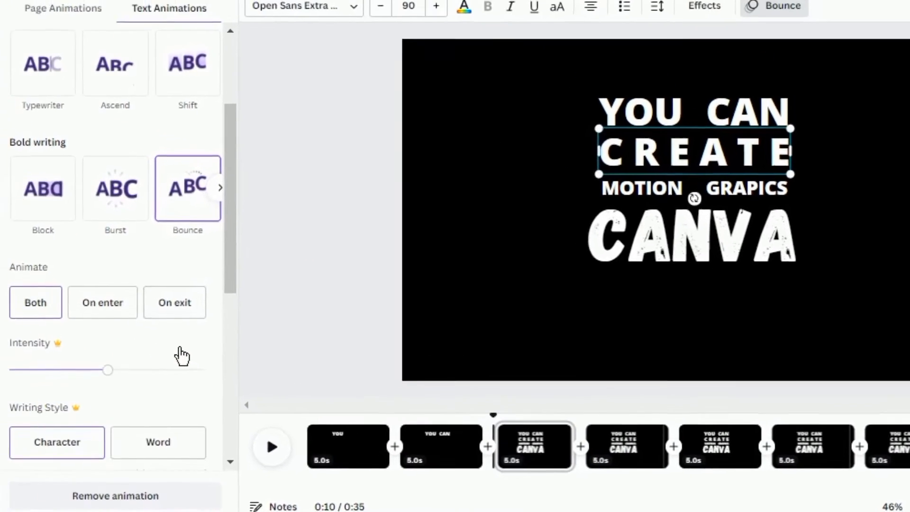
pyautogui.click(62, 8)
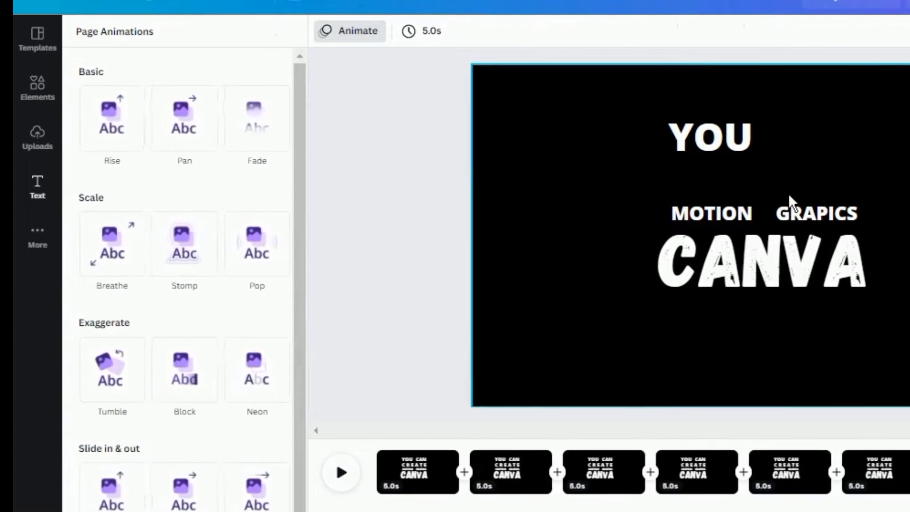
pyautogui.click(670, 261)
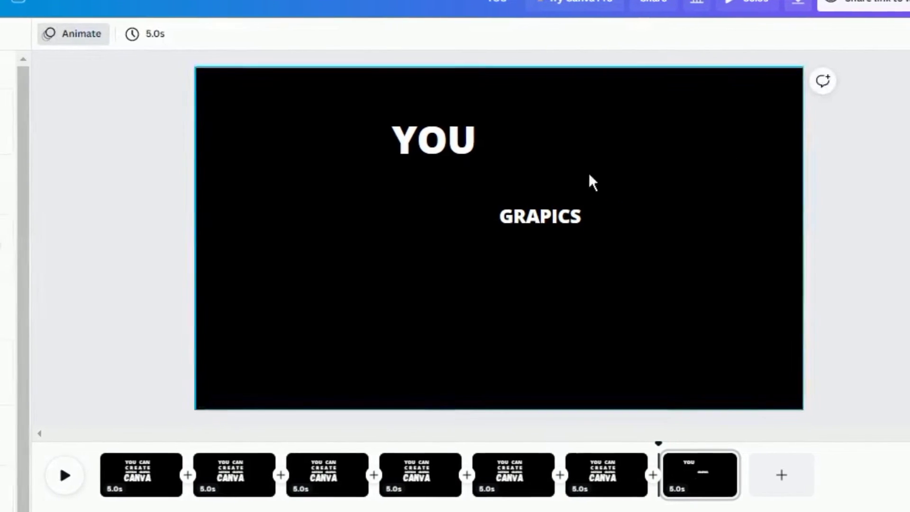
pyautogui.click(797, 3)
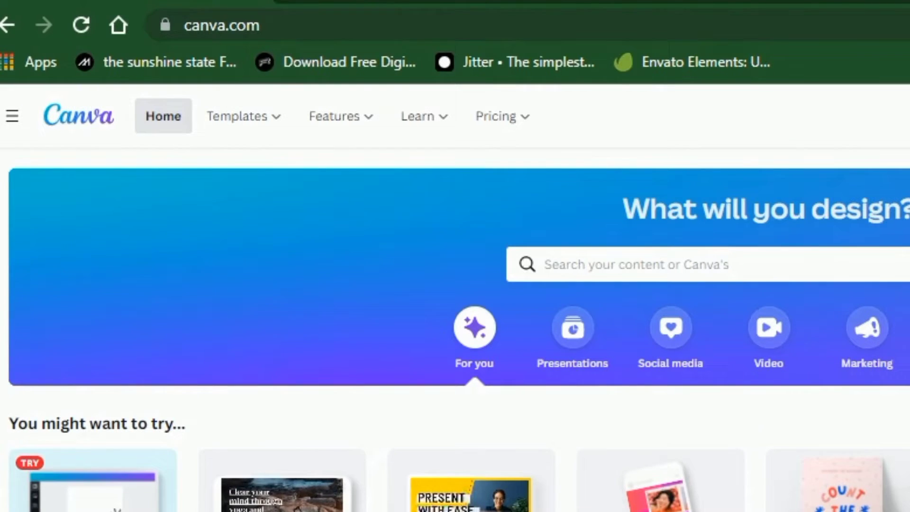
# Step: Create a blank 1920×1080 video design and dismiss the editor tour and timing tip
pyautogui.scroll(-3)
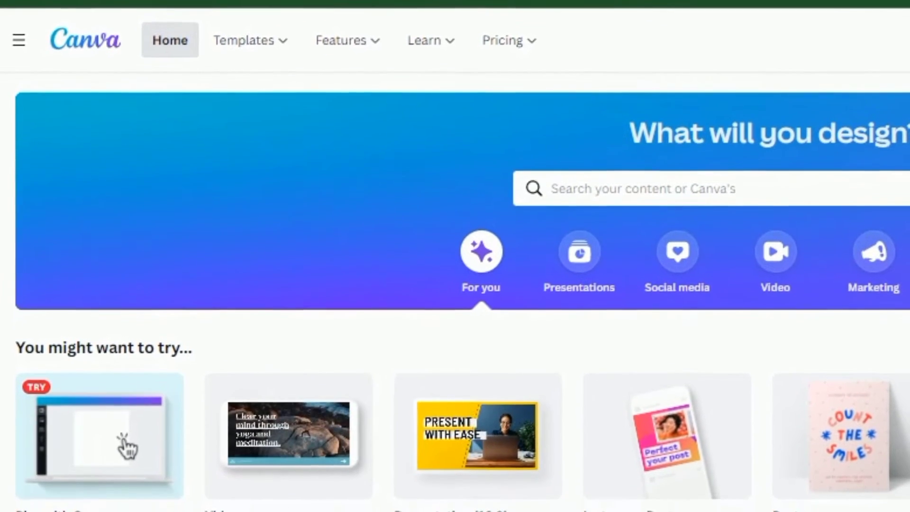
pyautogui.scroll(-3)
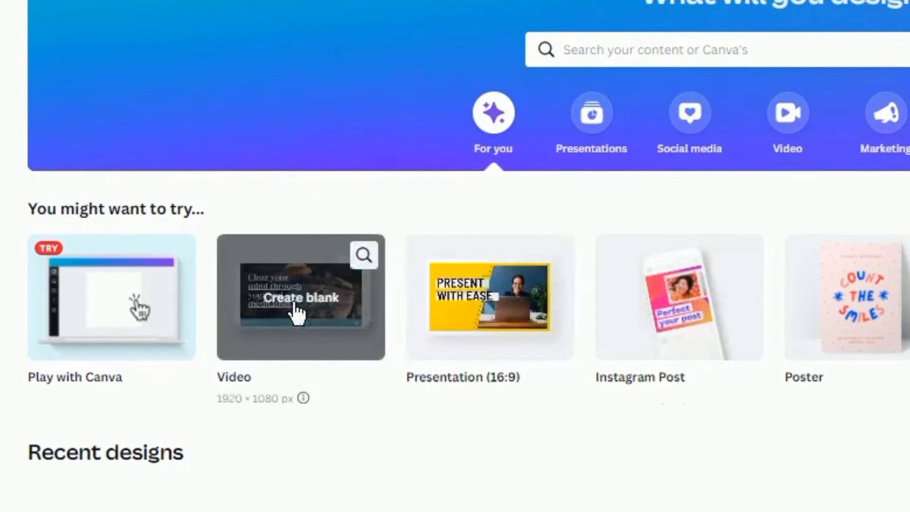
pyautogui.click(300, 298)
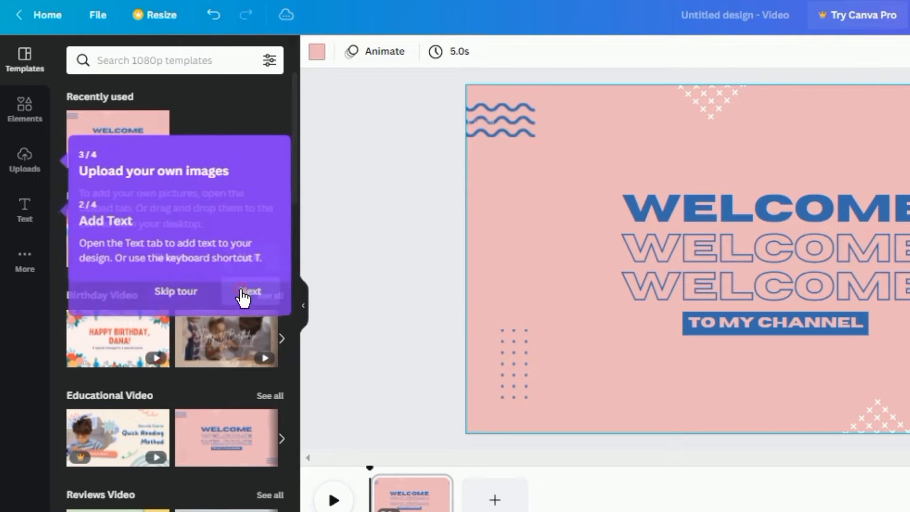
pyautogui.click(250, 291)
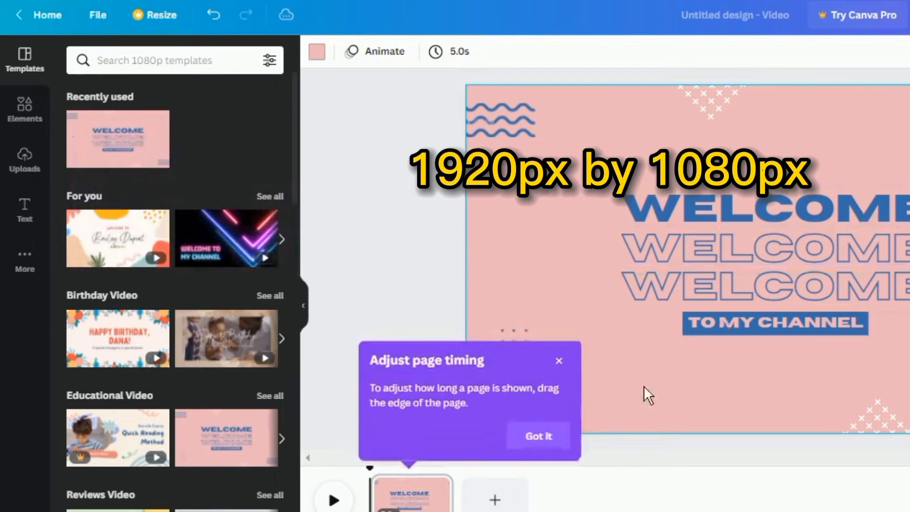
pyautogui.click(537, 436)
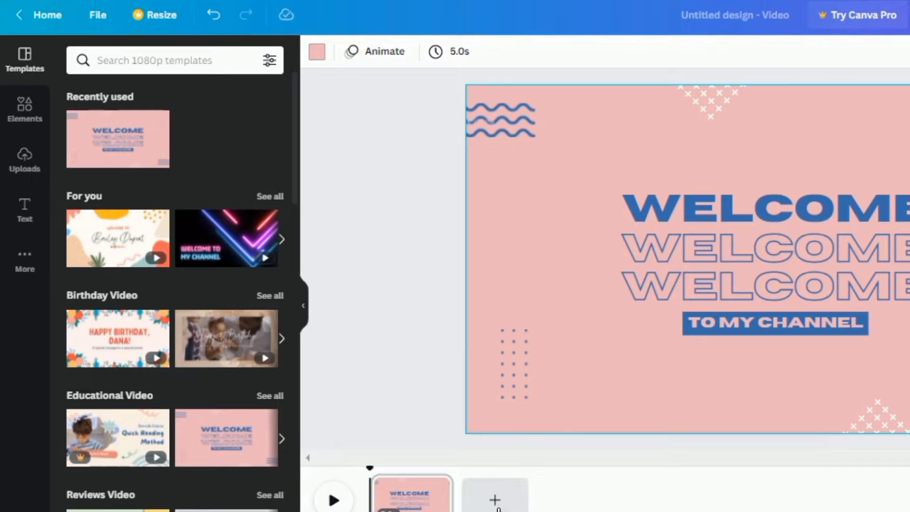
# Step: Add a blank page and set its background colour to black
pyautogui.click(494, 499)
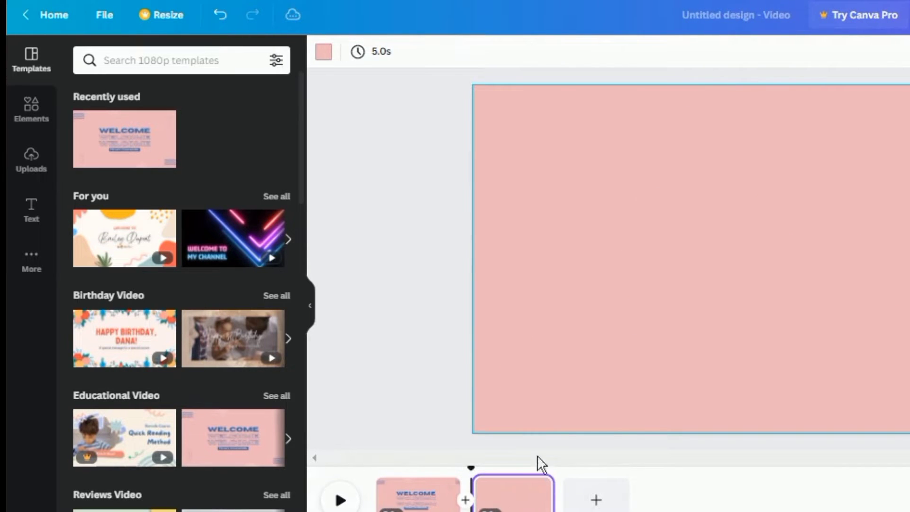
pyautogui.moveTo(671, 293)
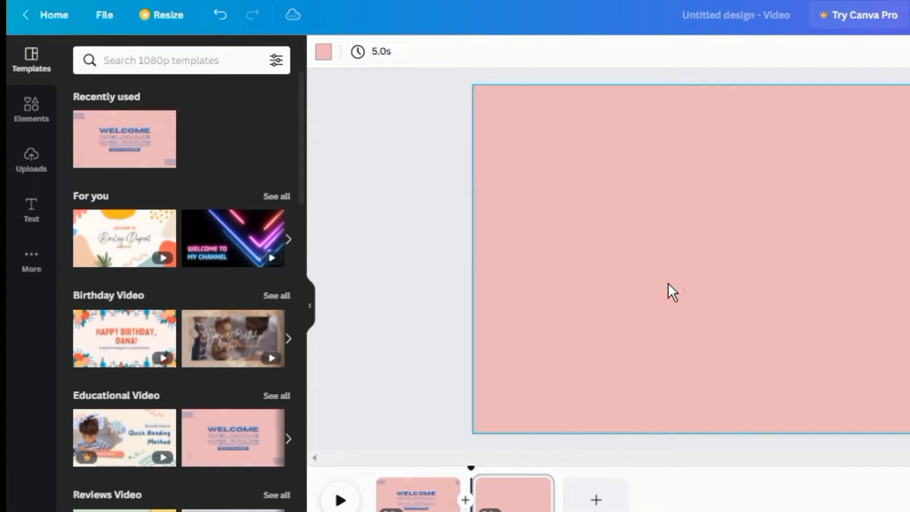
pyautogui.moveTo(755, 389)
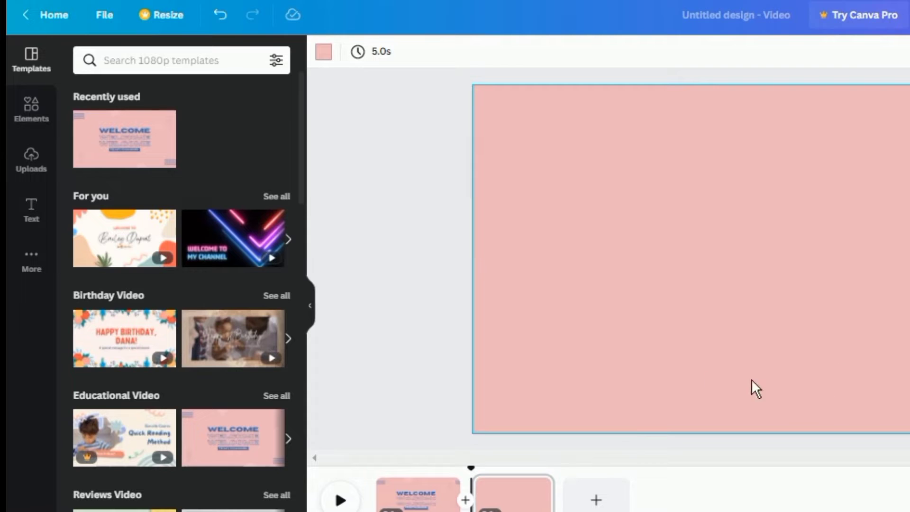
pyautogui.click(323, 51)
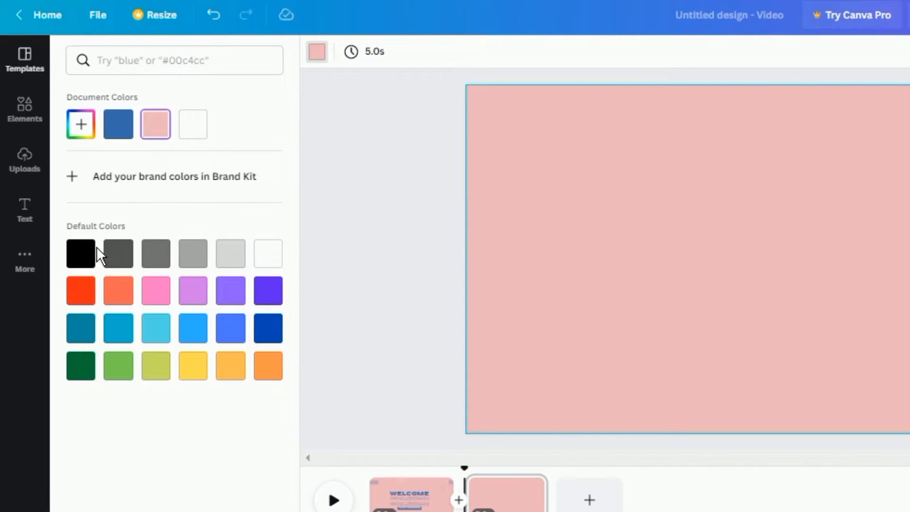
pyautogui.click(81, 253)
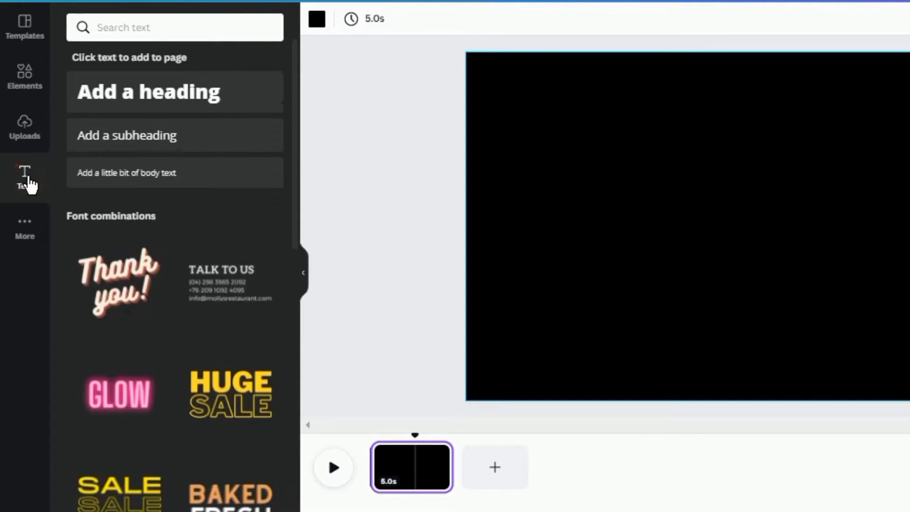
pyautogui.moveTo(148, 91)
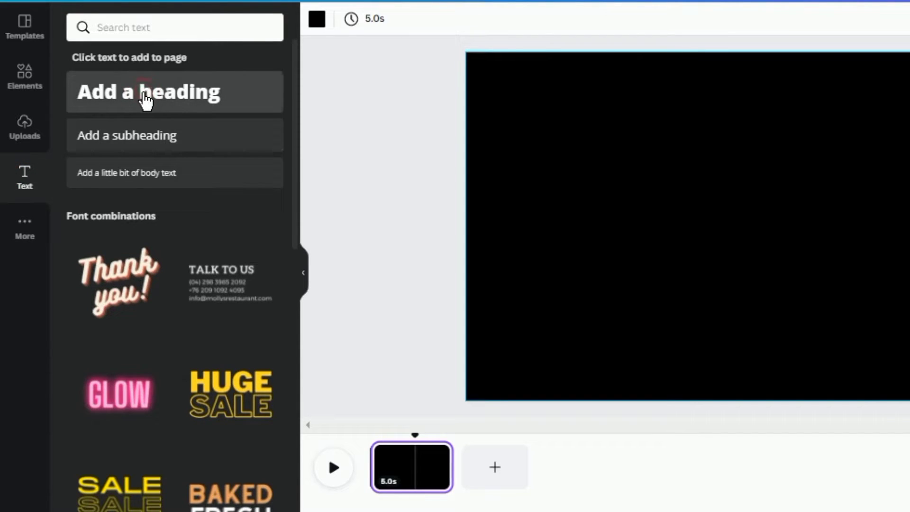
# Step: Add heading text and type the title words 'YOU CAN' through 'MOTION GRAPICS'
pyautogui.click(148, 91)
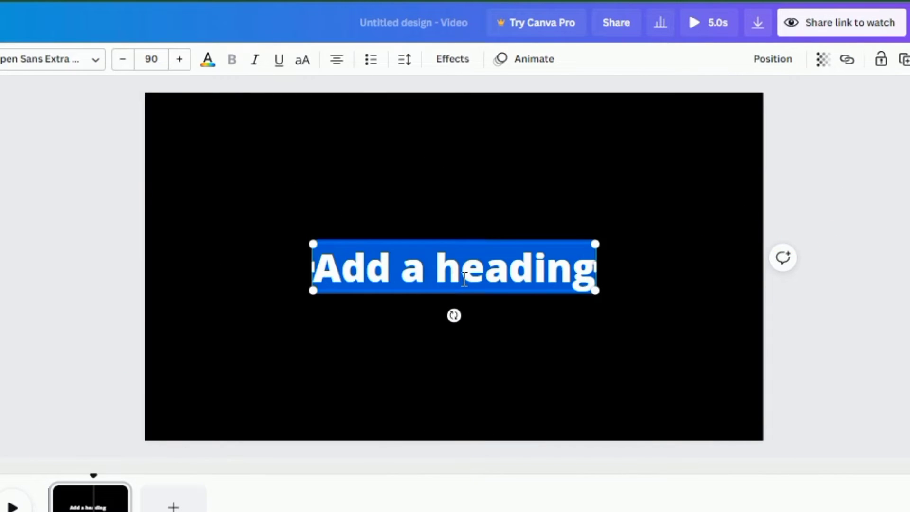
pyautogui.write('YOU CAN')
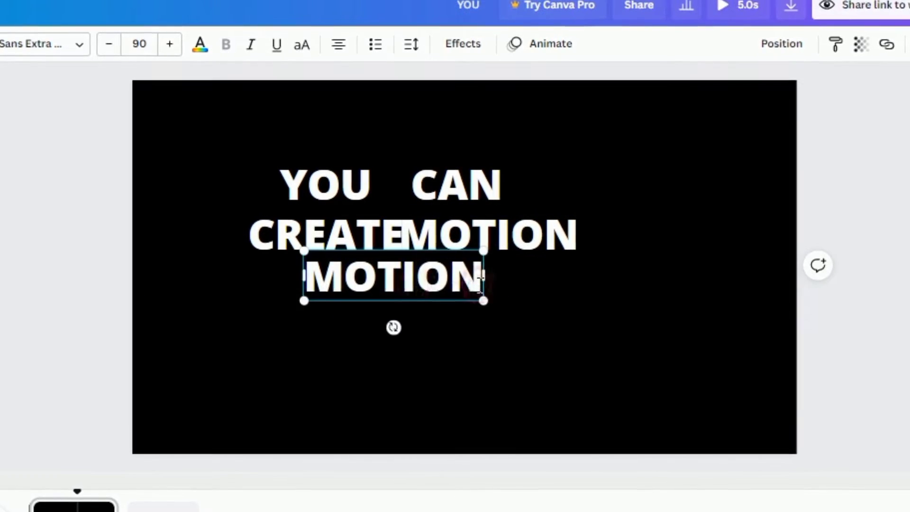
pyautogui.write('GRAPIC')
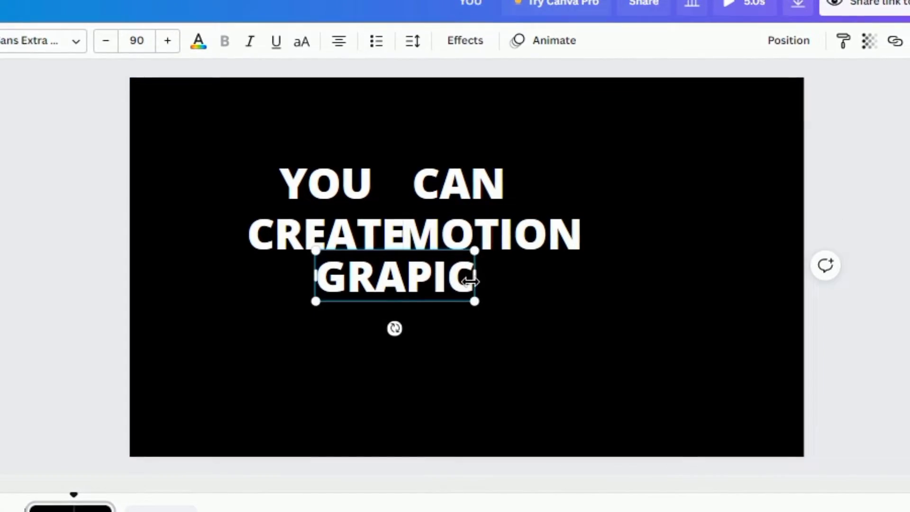
pyautogui.write('S')
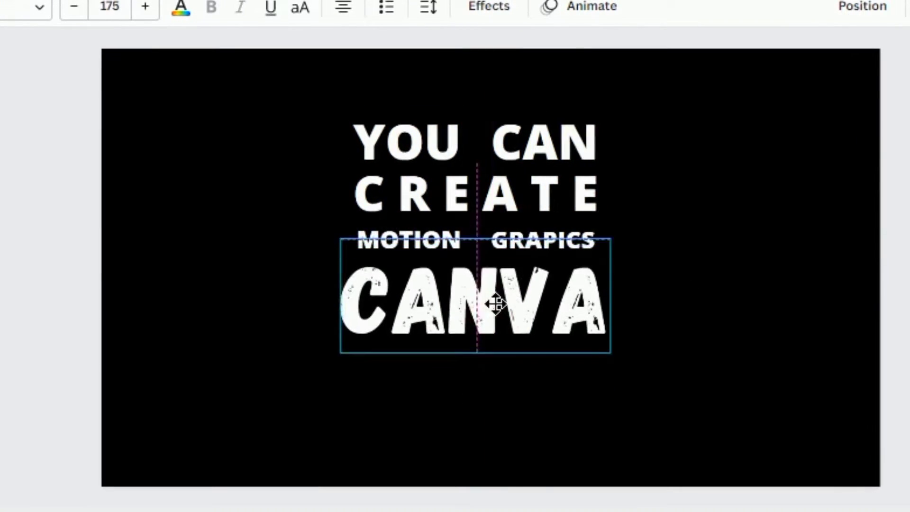
pyautogui.click(24, 174)
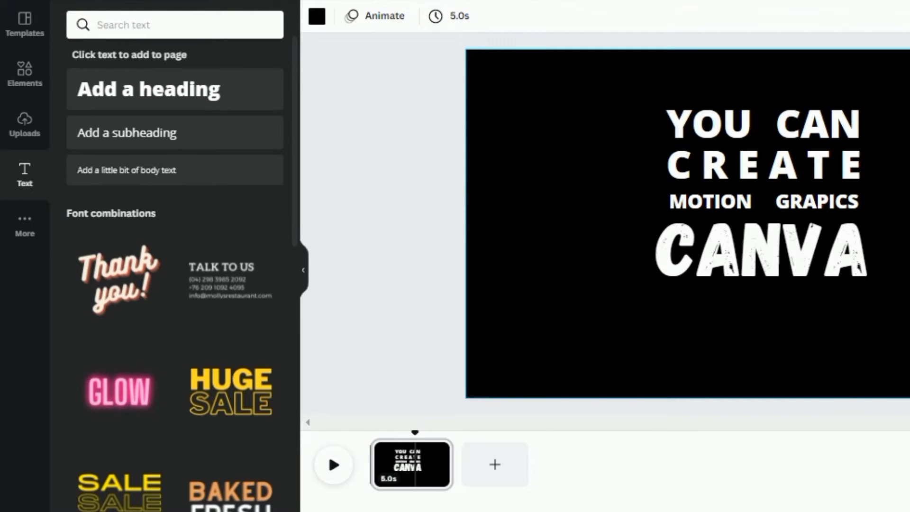
pyautogui.click(375, 16)
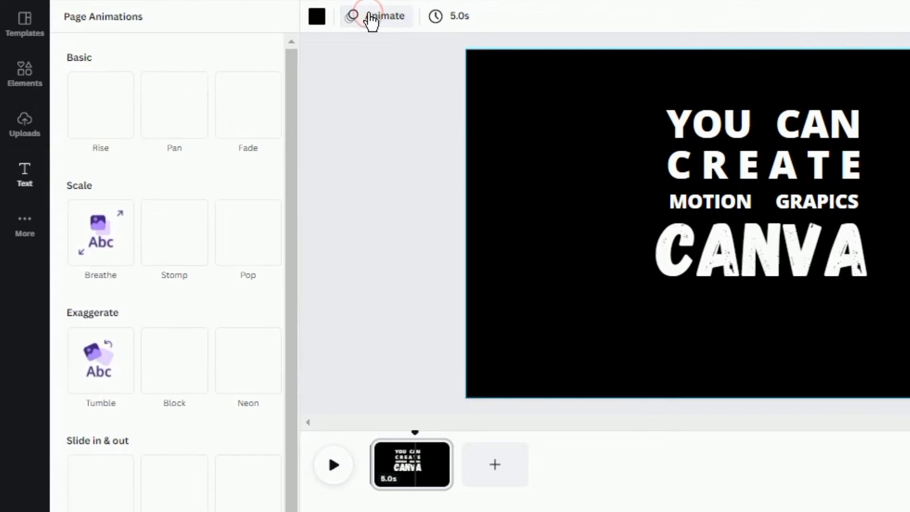
pyautogui.click(174, 105)
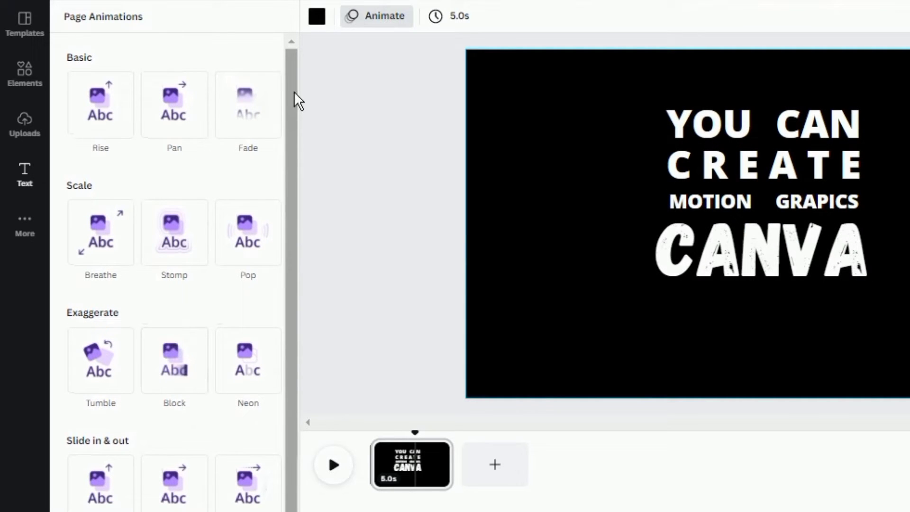
pyautogui.moveTo(297, 78)
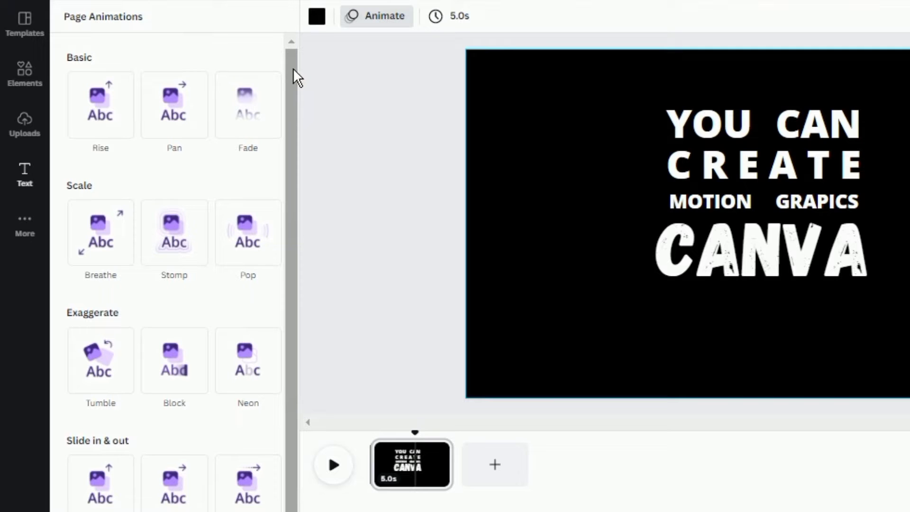
pyautogui.moveTo(389, 77)
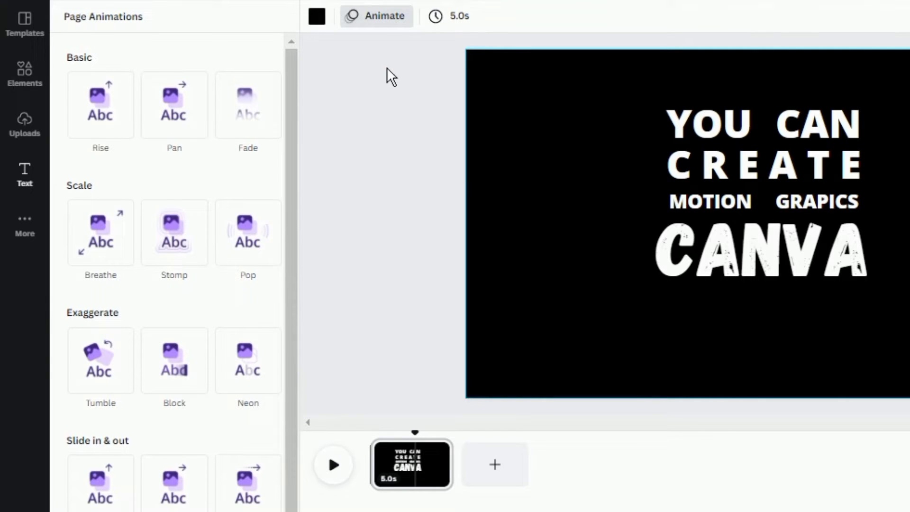
pyautogui.click(24, 174)
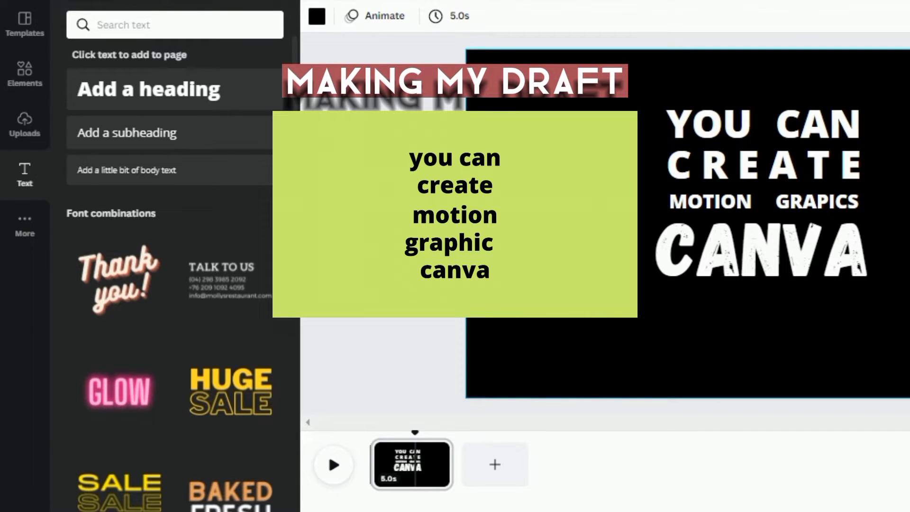
# Step: Finish typing the title text and reselect the black page
pyautogui.write('s')
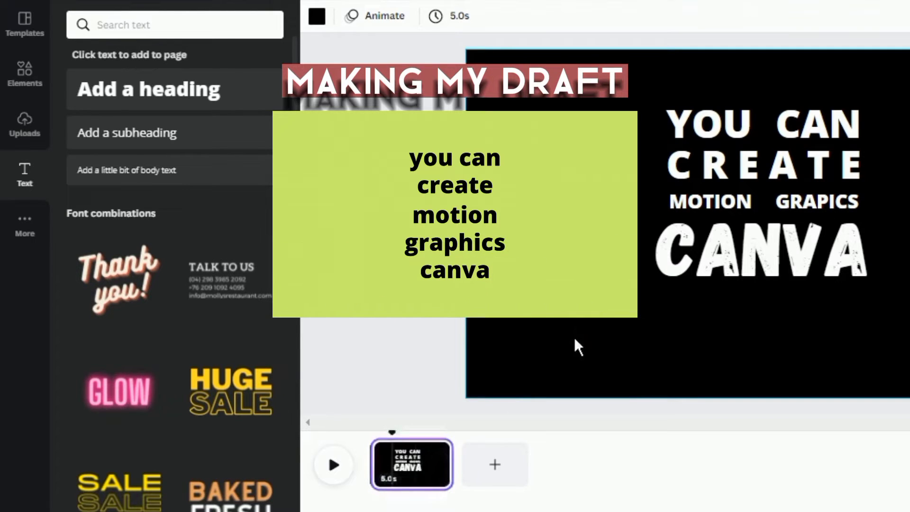
pyautogui.moveTo(411, 464)
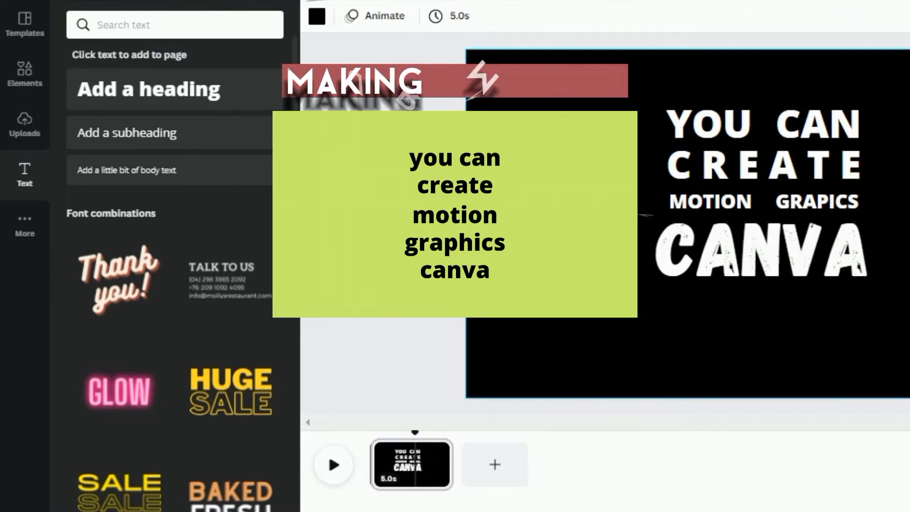
pyautogui.click(582, 339)
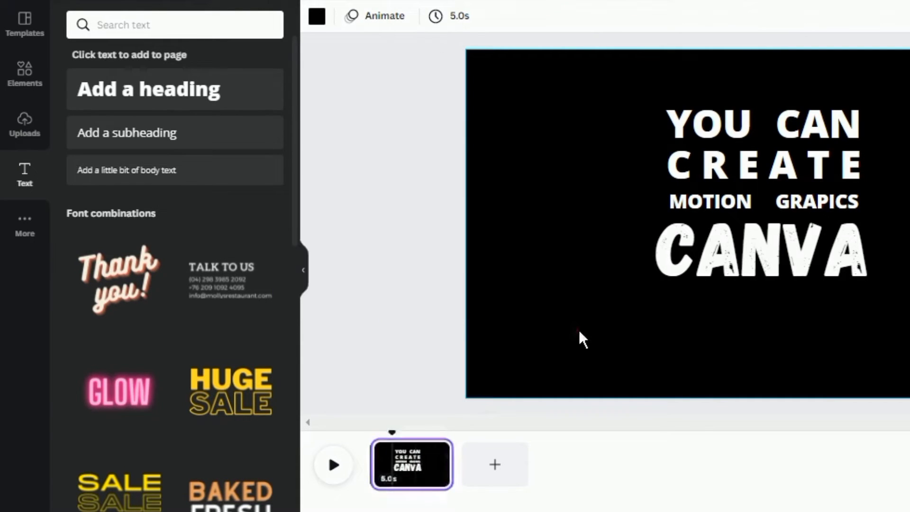
pyautogui.moveTo(424, 470)
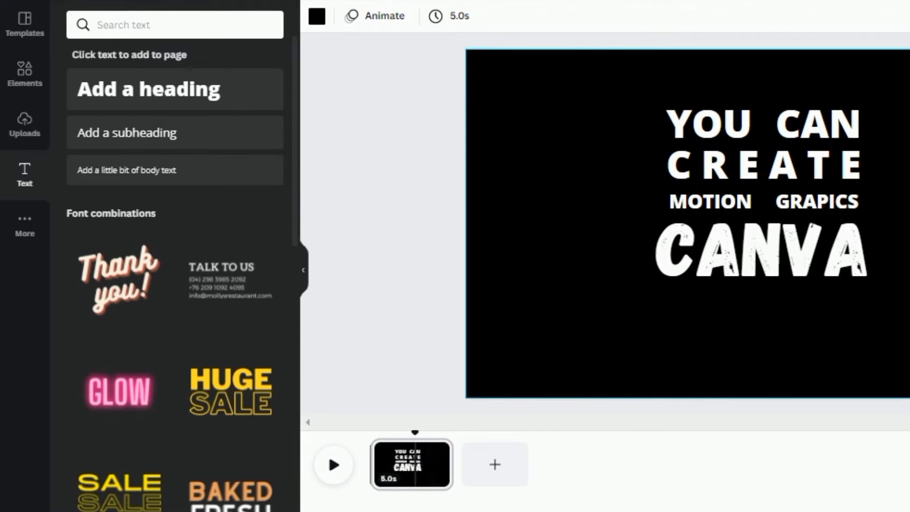
pyautogui.click(580, 336)
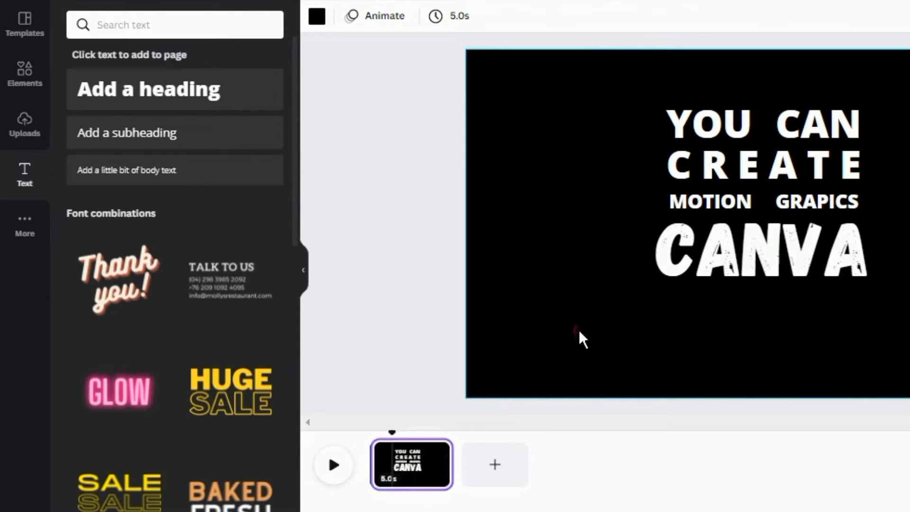
pyautogui.moveTo(412, 465)
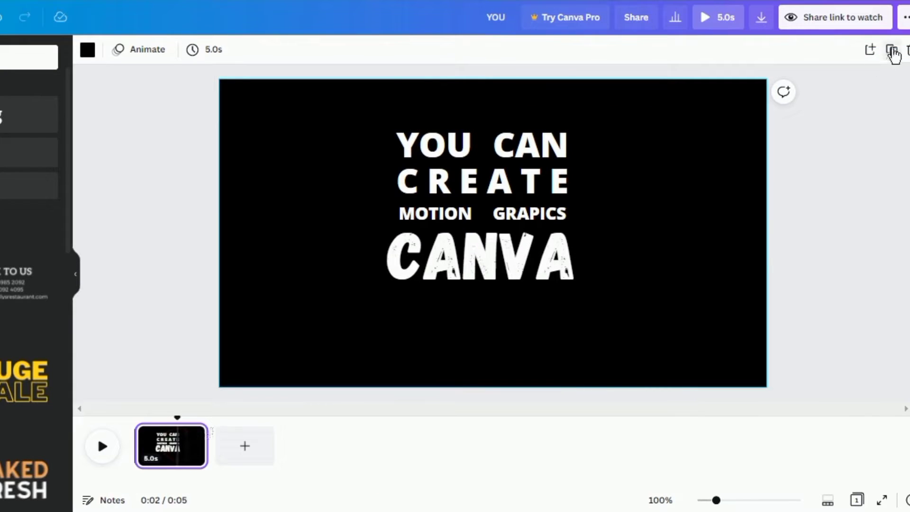
# Step: Duplicate the title page to seven pages, then select YOU and open Animate
pyautogui.click(892, 49)
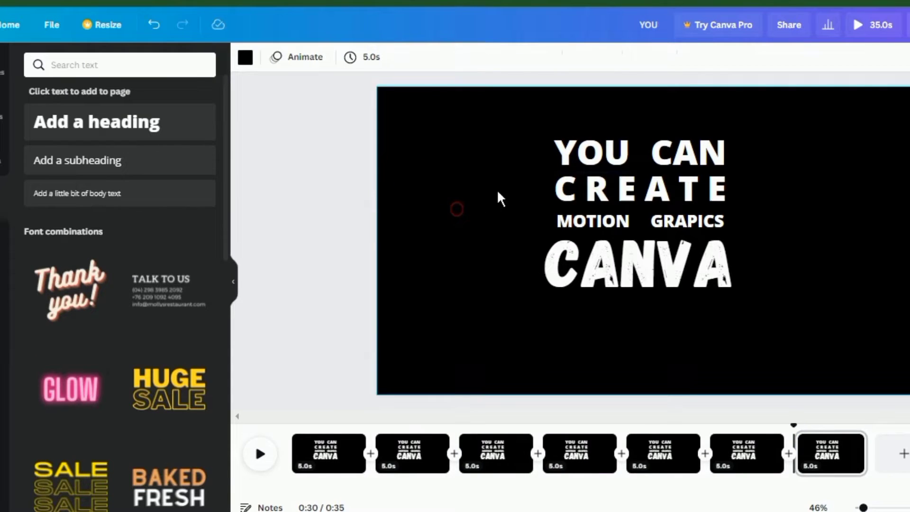
pyautogui.click(591, 153)
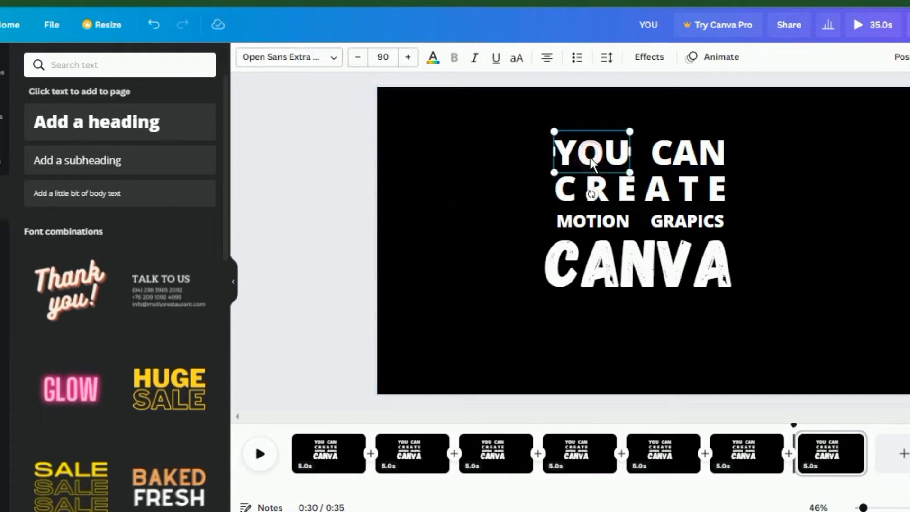
pyautogui.click(719, 56)
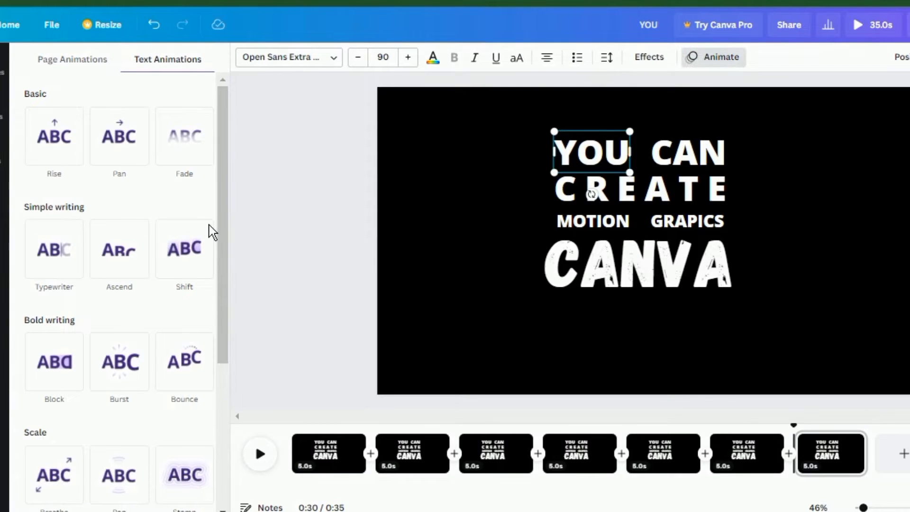
# Step: Give YOU the Baseline slide-in animation, set to animate on enter only
pyautogui.click(183, 246)
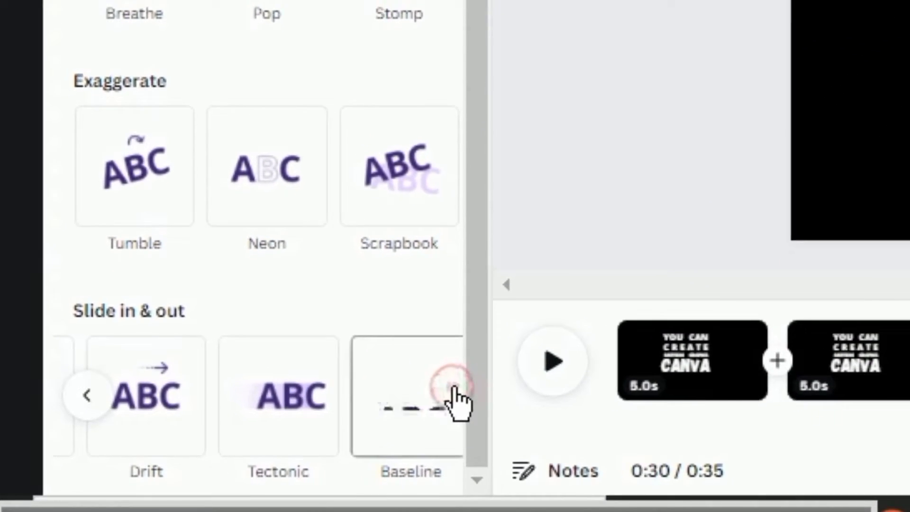
pyautogui.click(409, 395)
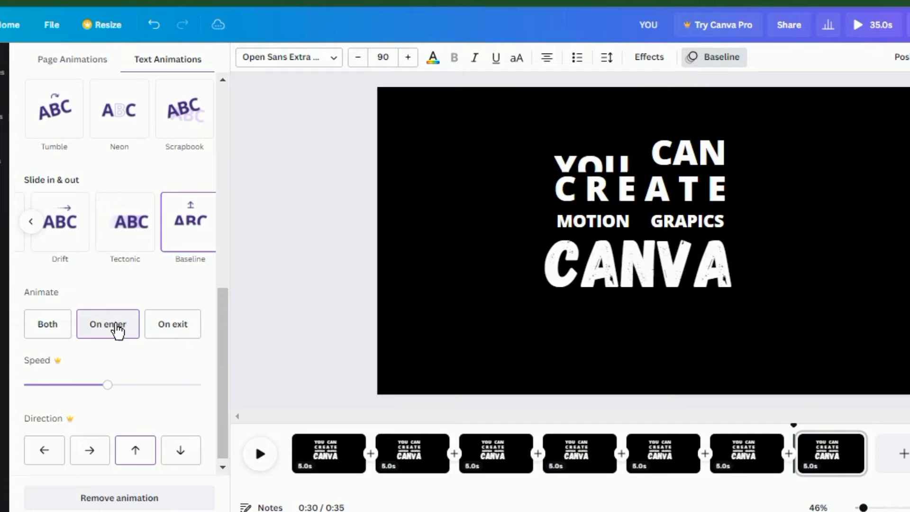
pyautogui.click(591, 152)
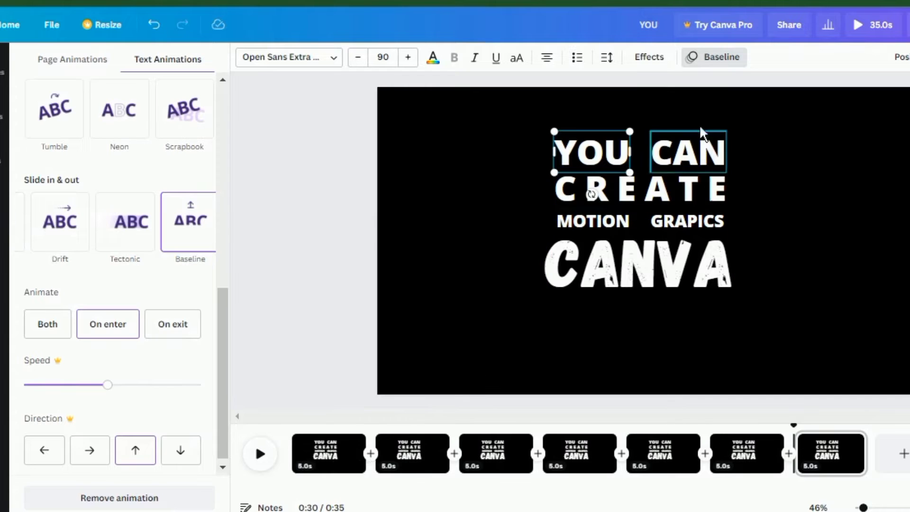
pyautogui.scroll(3)
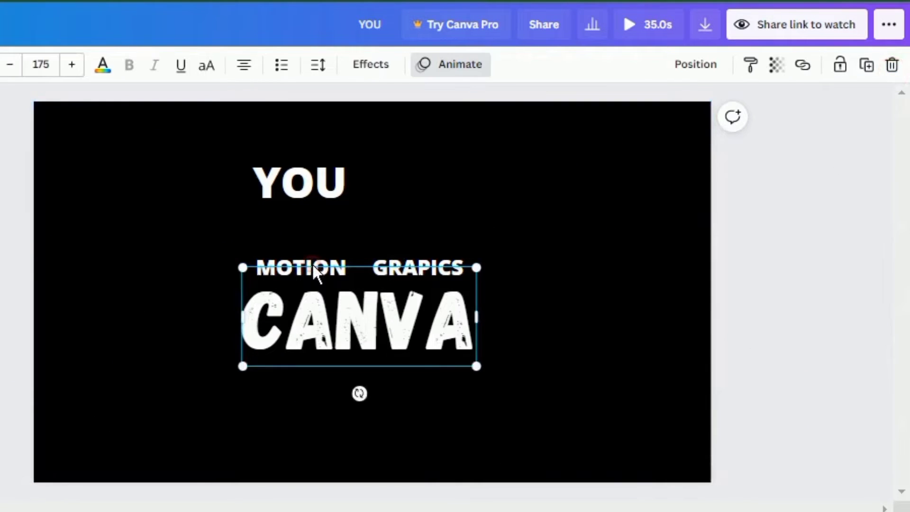
pyautogui.moveTo(893, 65)
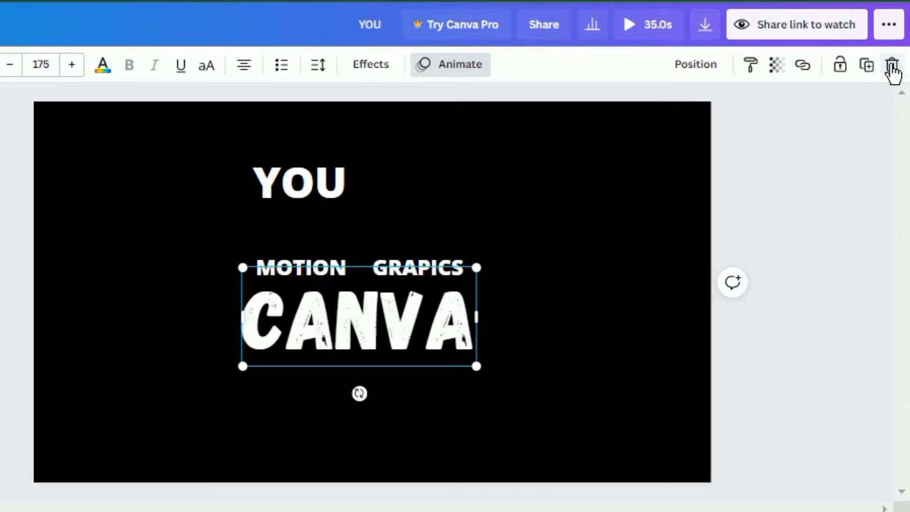
# Step: Delete the words CANVA and MOTION from the page
pyautogui.click(891, 64)
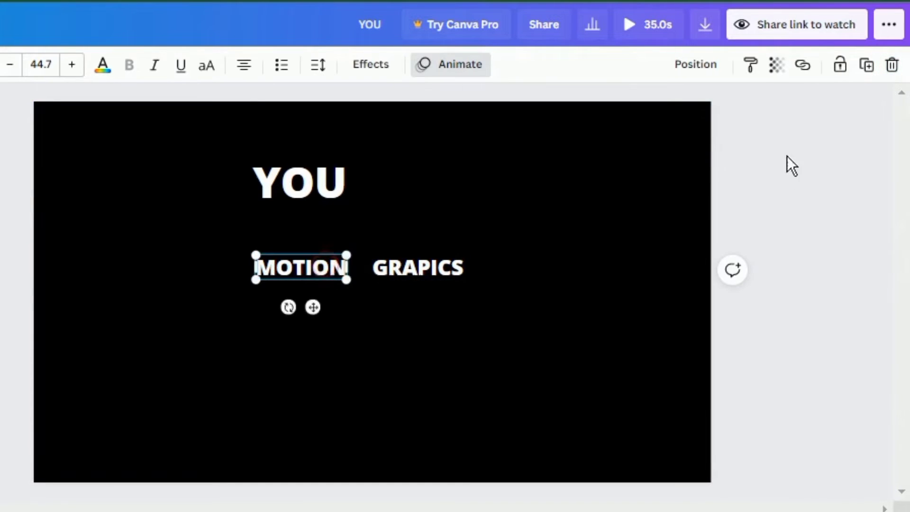
pyautogui.click(417, 267)
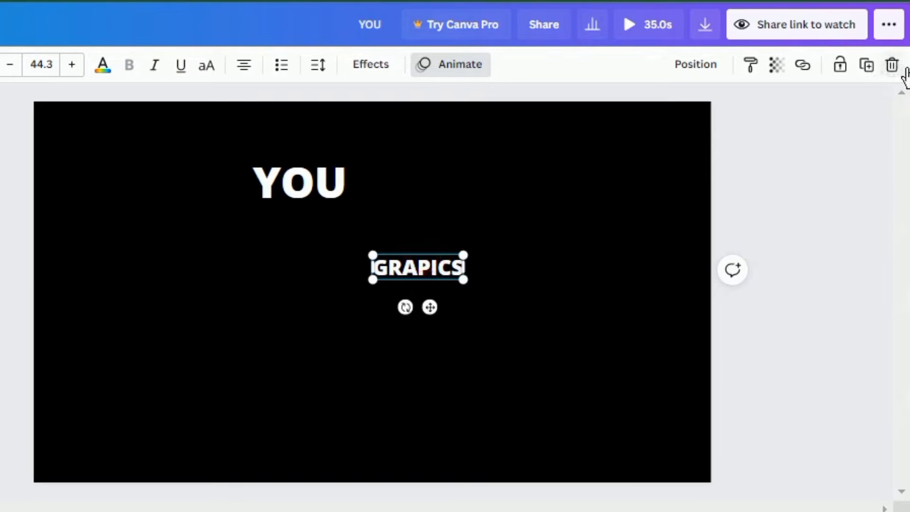
# Step: Delete GRAPICS from page one and give CAN on page two a Baseline animation
pyautogui.click(892, 64)
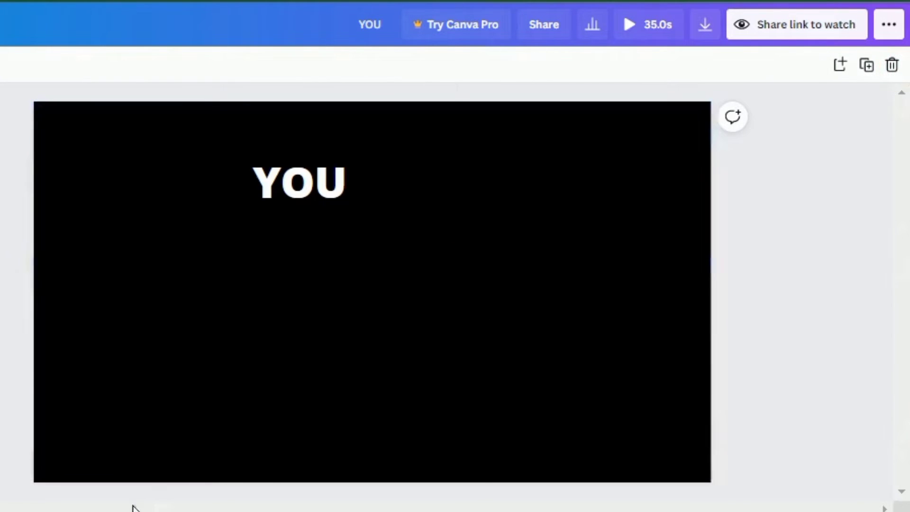
pyautogui.moveTo(134, 503)
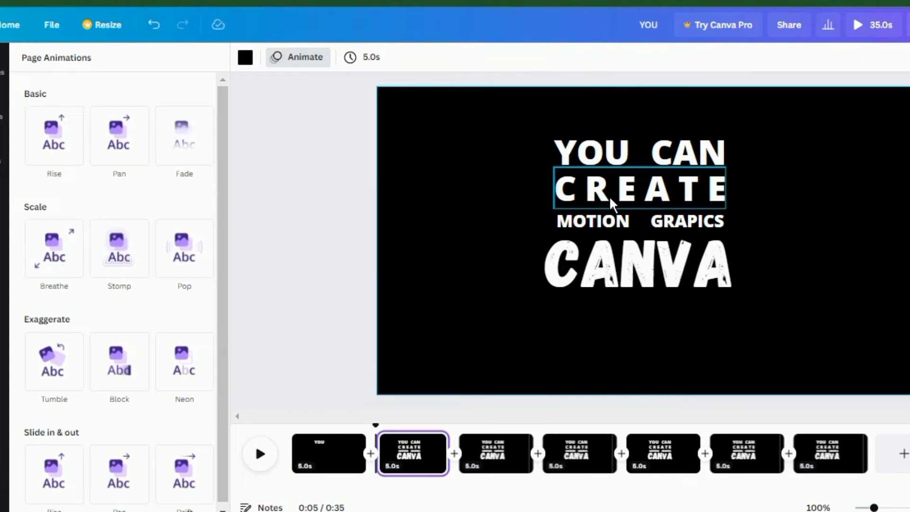
pyautogui.click(638, 188)
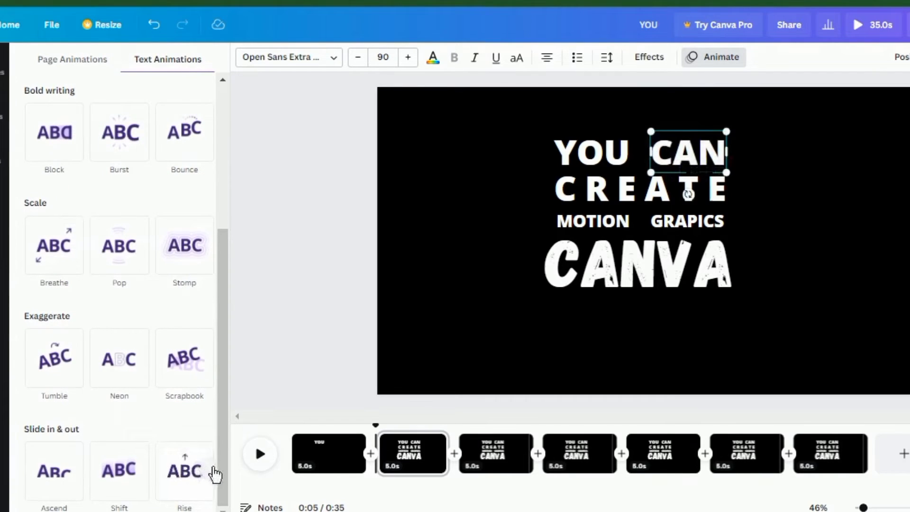
pyautogui.scroll(-3)
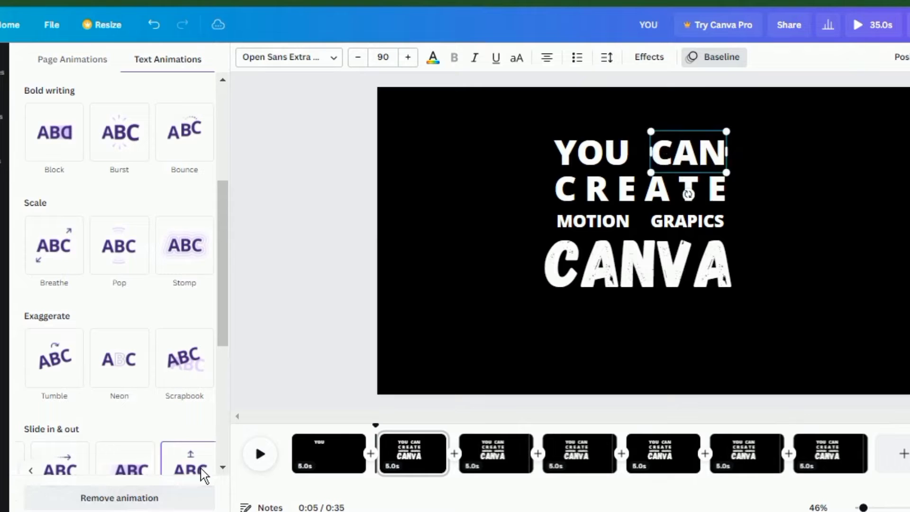
pyautogui.click(636, 267)
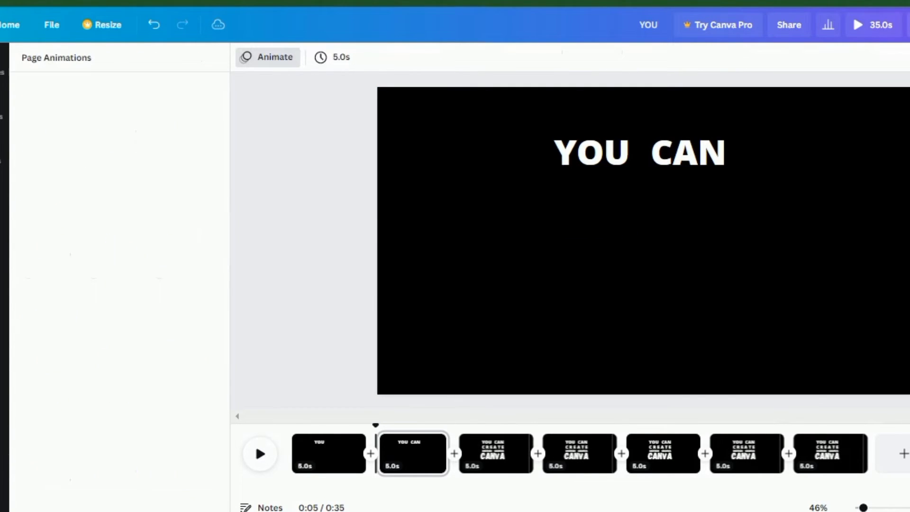
# Step: On page three, give CREATE a Bounce animation and delete the later words
pyautogui.click(494, 453)
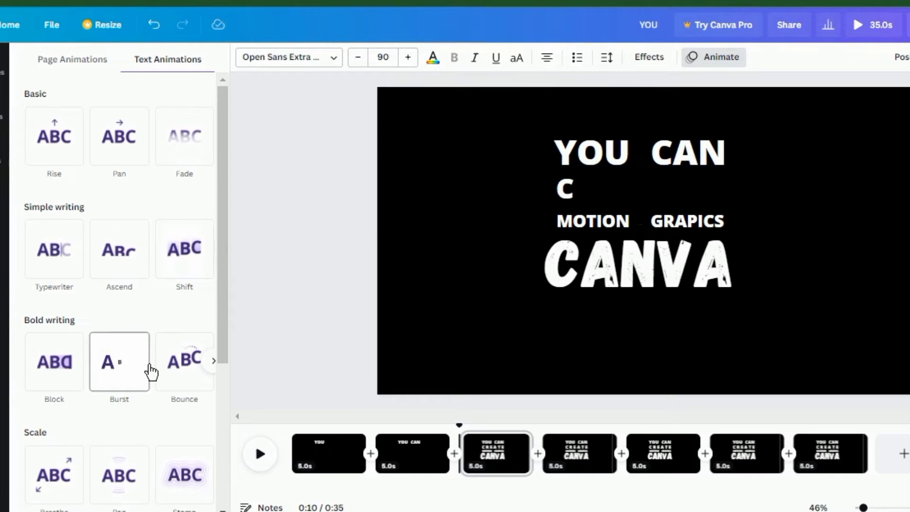
pyautogui.click(184, 362)
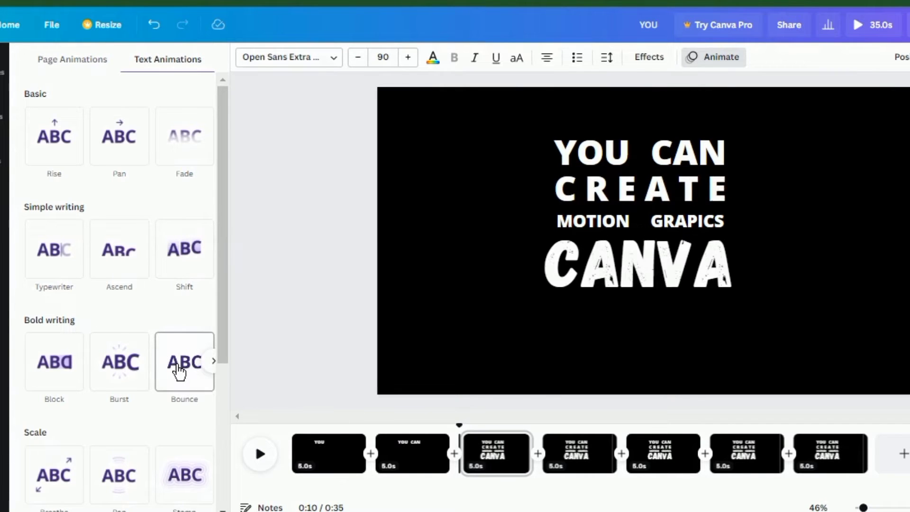
pyautogui.click(184, 361)
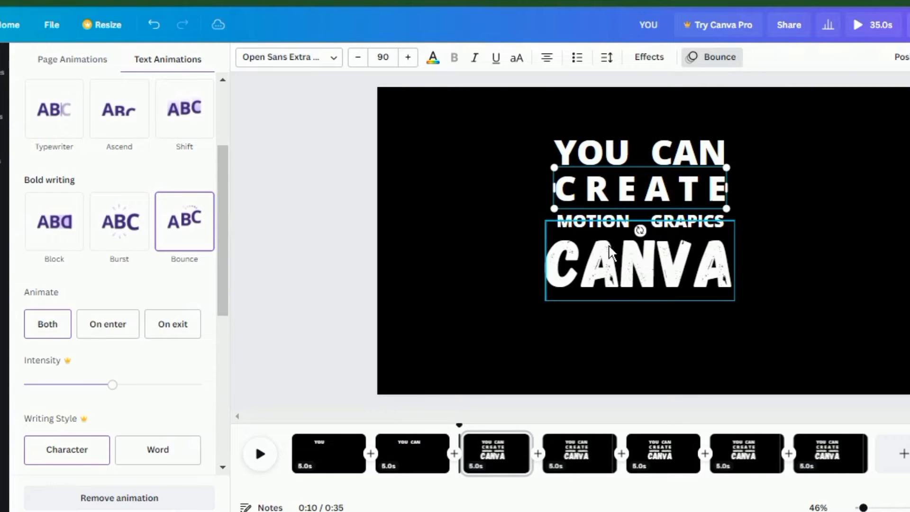
pyautogui.click(591, 220)
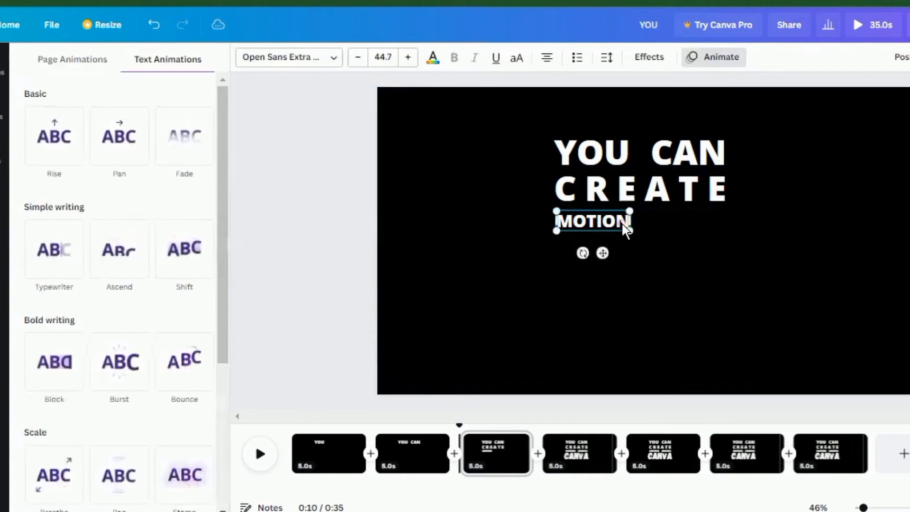
pyautogui.click(579, 453)
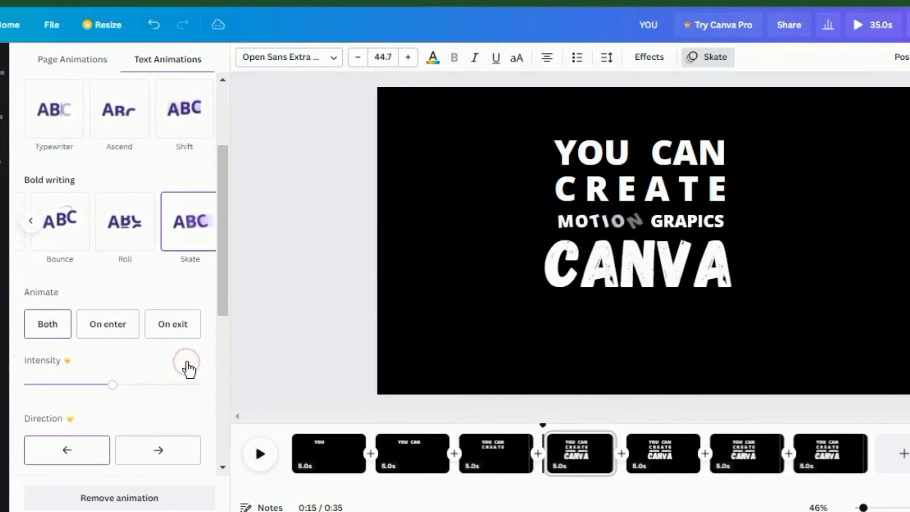
# Step: Remove the later words CANVA and GRAPICS from pages four and five
pyautogui.click(687, 220)
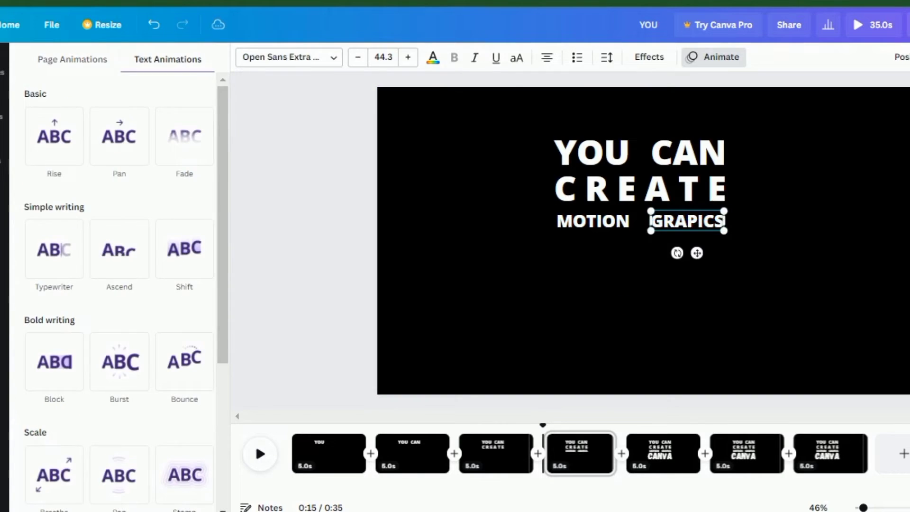
pyautogui.click(663, 453)
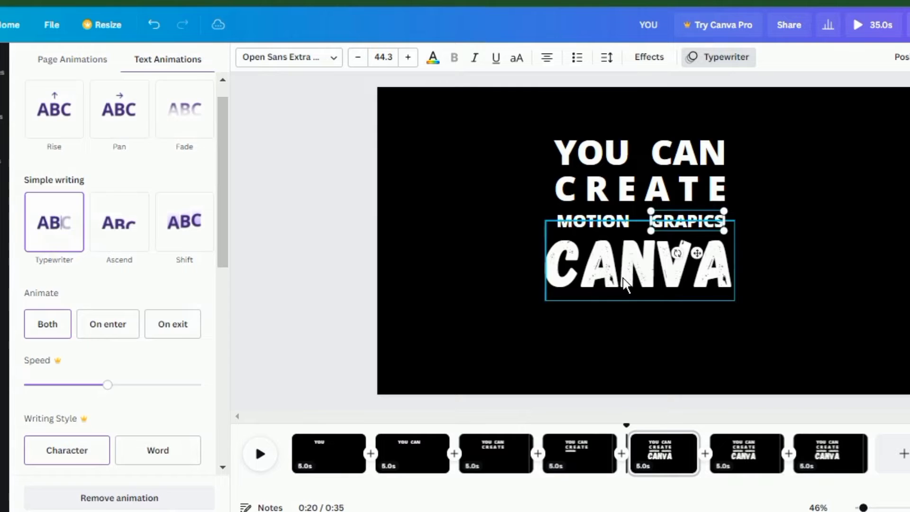
pyautogui.click(747, 454)
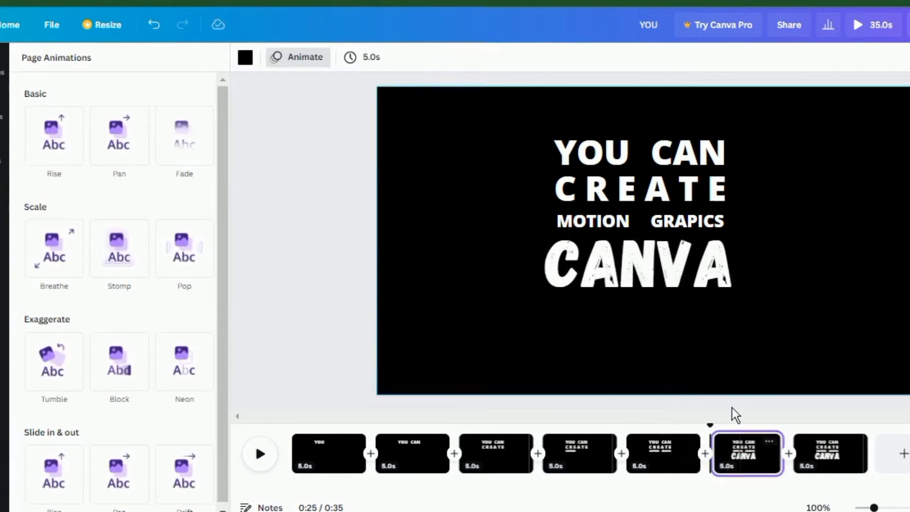
# Step: Apply the Stomp page animation to page six after checking page seven
pyautogui.click(637, 264)
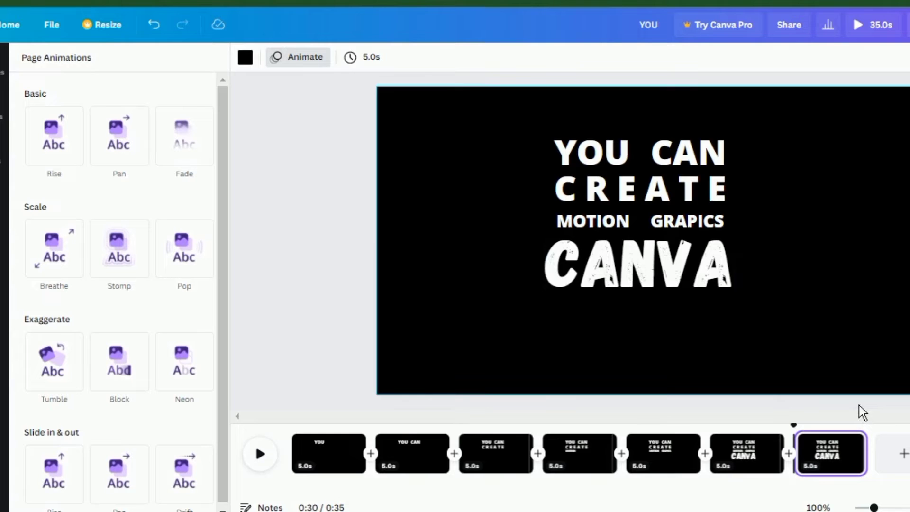
pyautogui.click(745, 453)
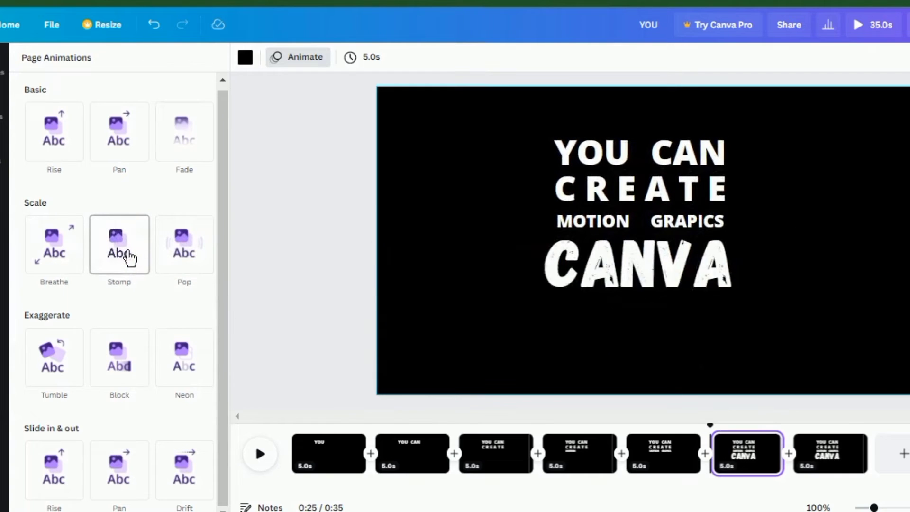
pyautogui.click(119, 245)
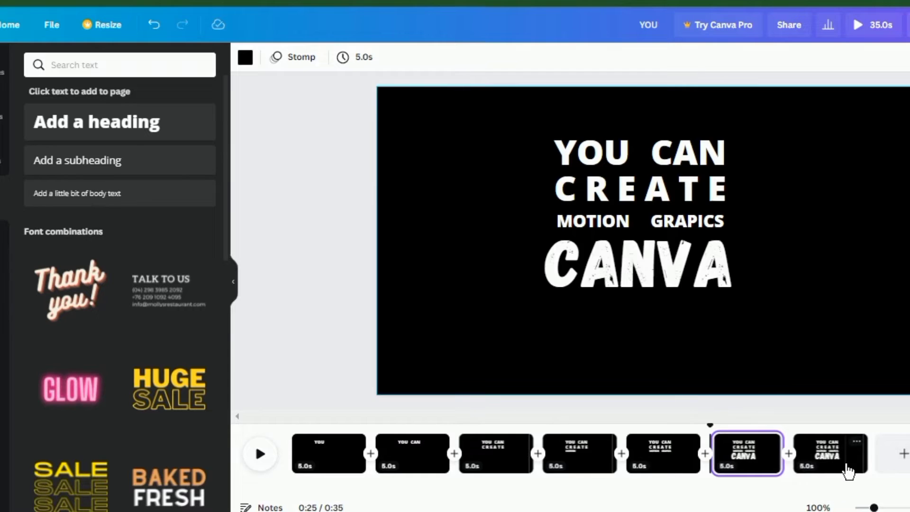
pyautogui.click(829, 454)
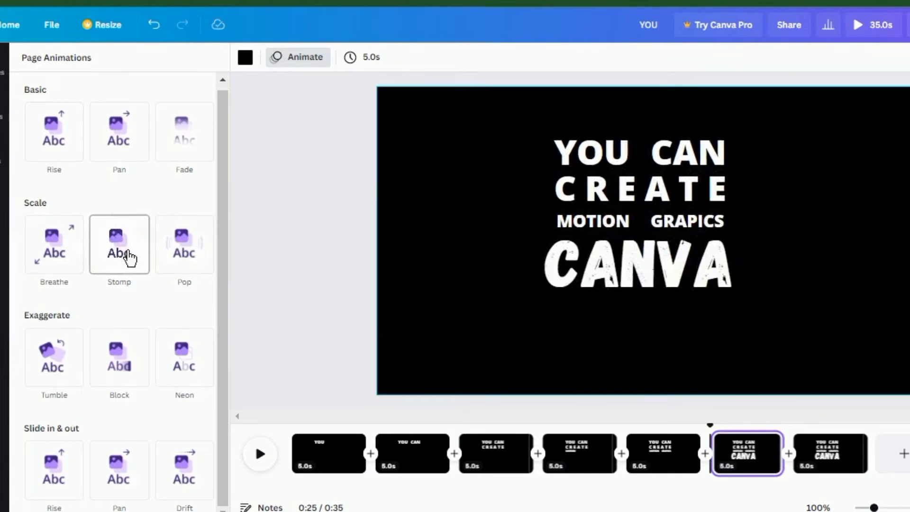
pyautogui.click(119, 243)
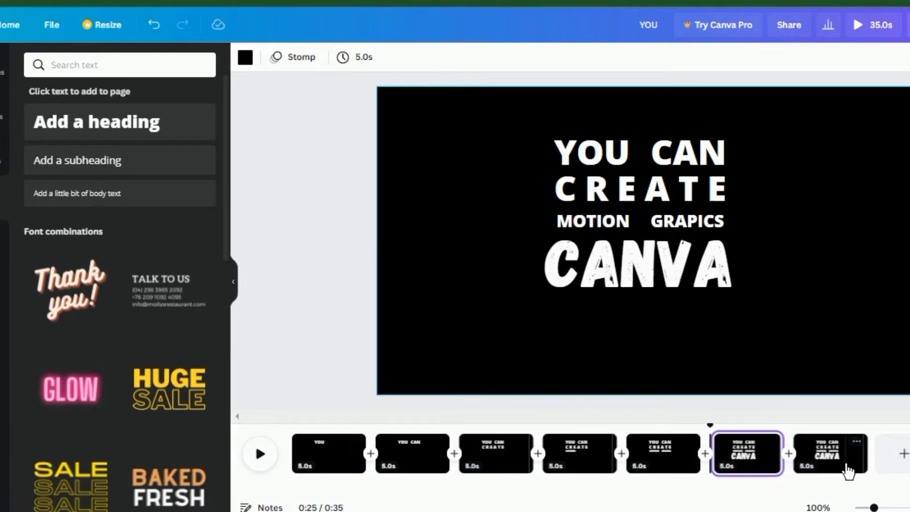
pyautogui.click(829, 453)
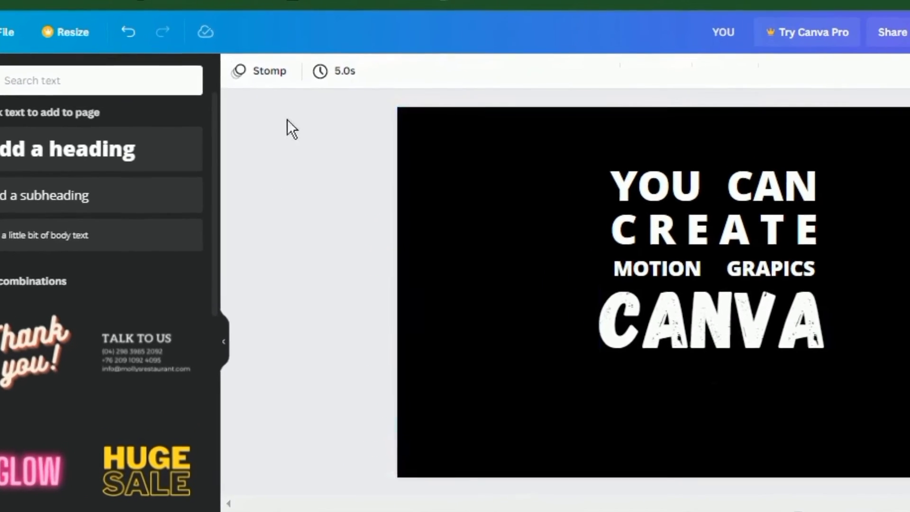
# Step: Delete the extra seventh page and set all pages to 1.0 second each
pyautogui.click(334, 71)
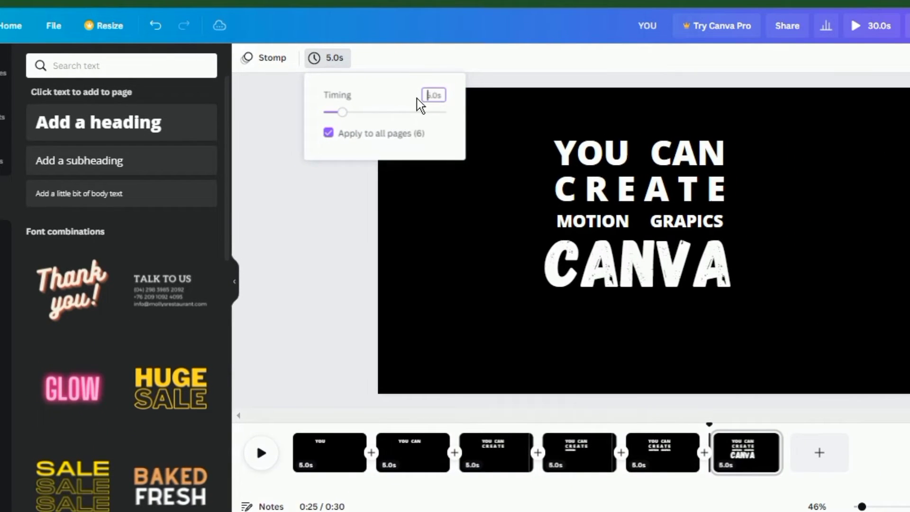
pyautogui.click(434, 95)
pyautogui.write('1')
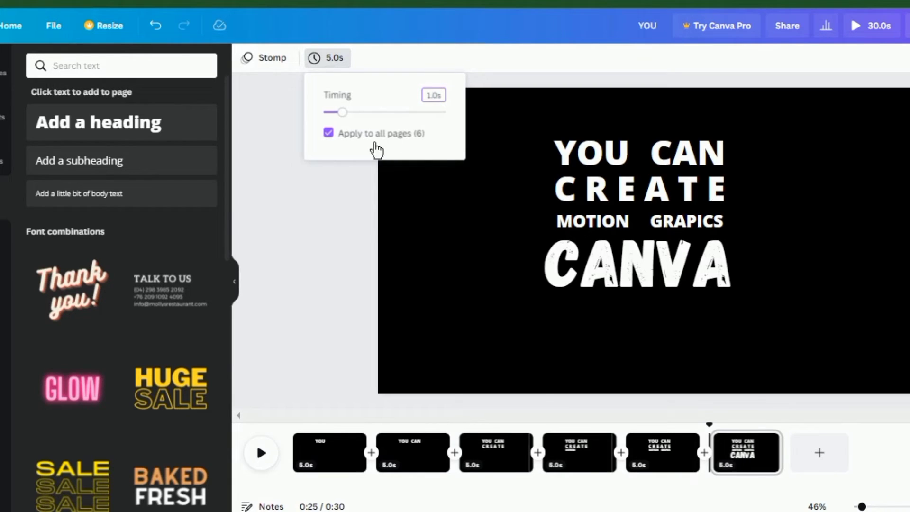
pyautogui.click(319, 198)
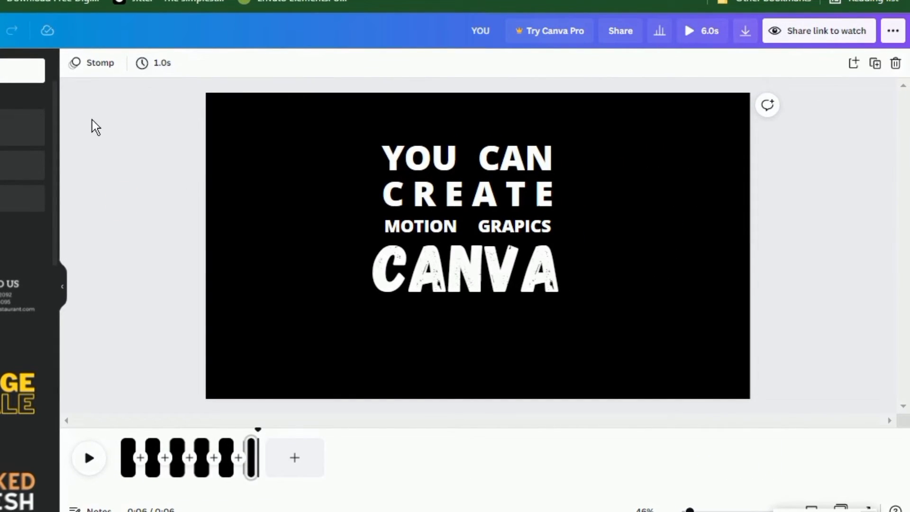
# Step: Preview the six one-second pages and confirm the second page's duration
pyautogui.click(89, 457)
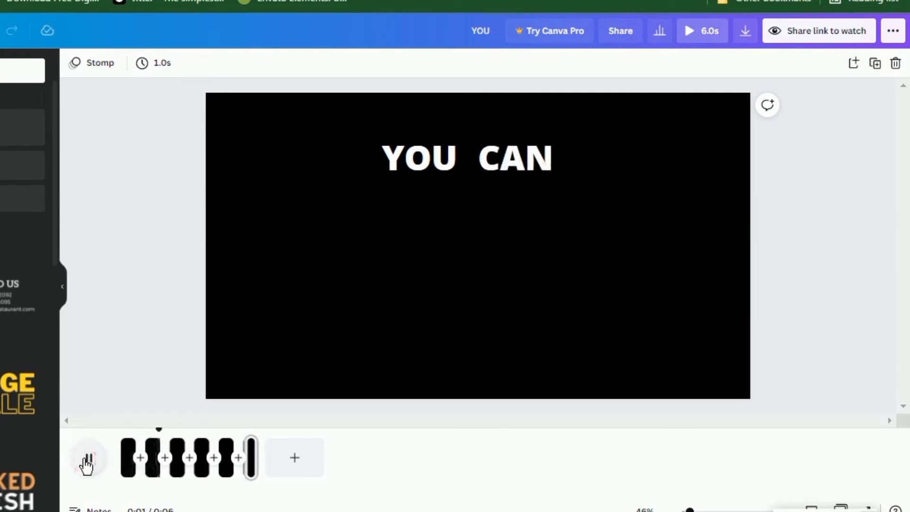
pyautogui.click(87, 458)
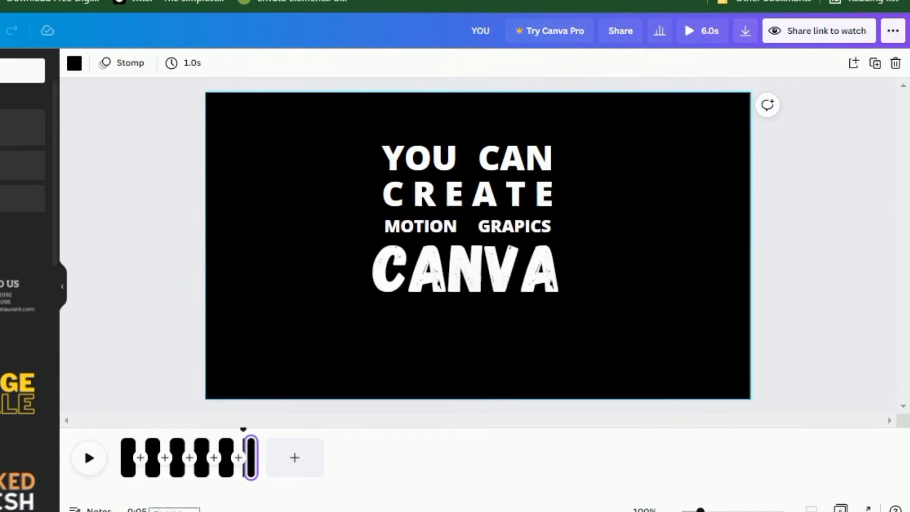
pyautogui.click(153, 457)
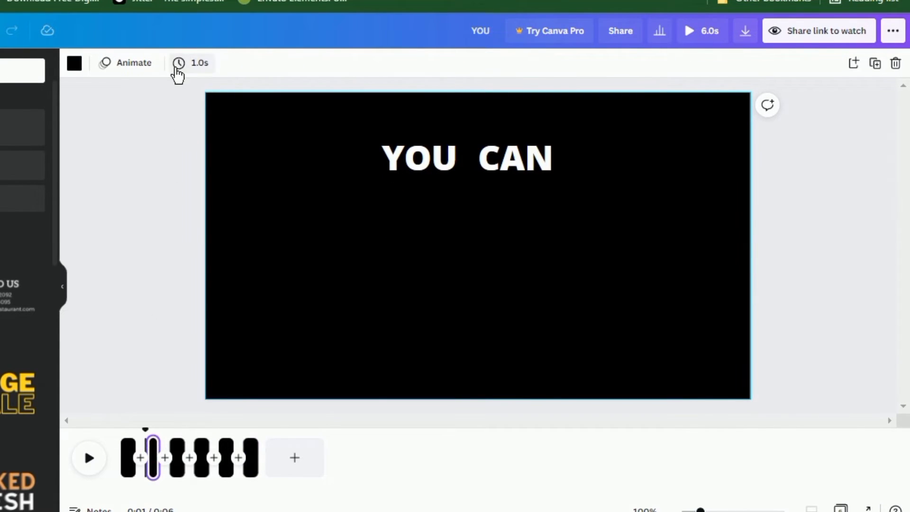
pyautogui.click(192, 63)
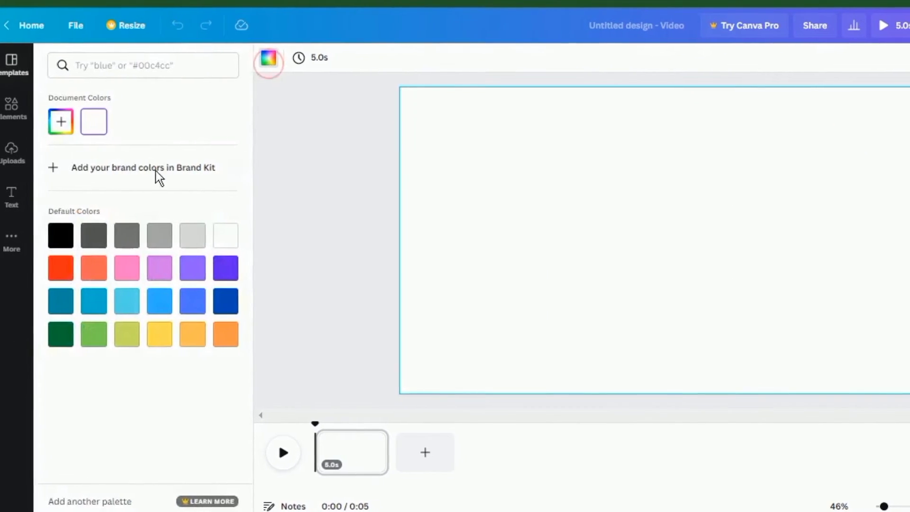
# Step: Give the new page a black background and stack white headings THIS, MADE, USING, CANVA
pyautogui.click(61, 235)
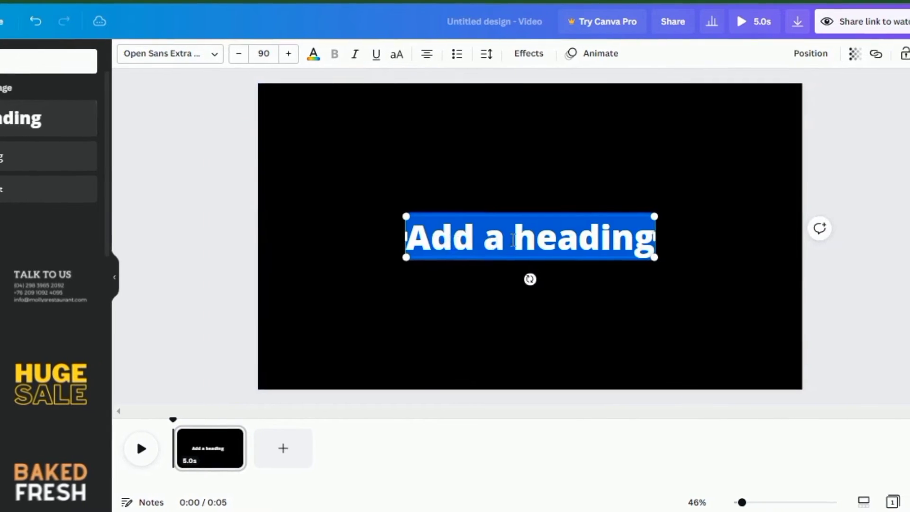
pyautogui.write('THIS')
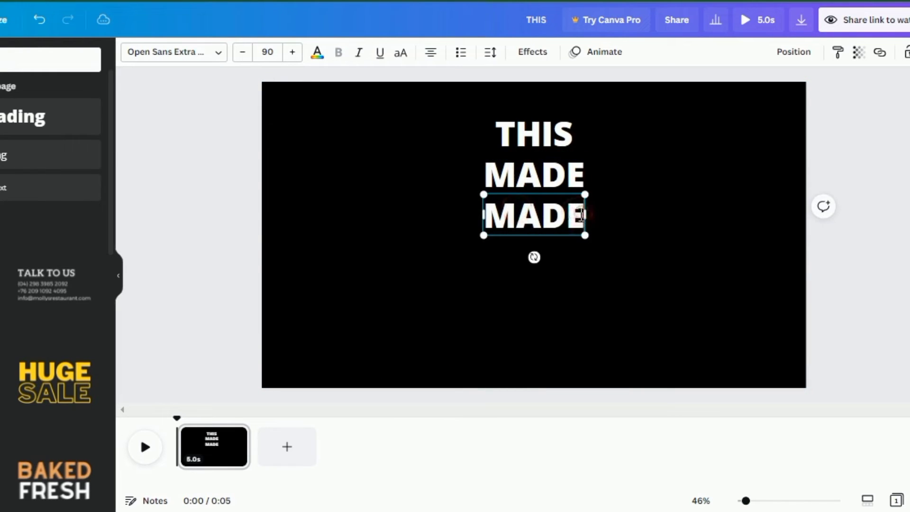
pyautogui.write('USING')
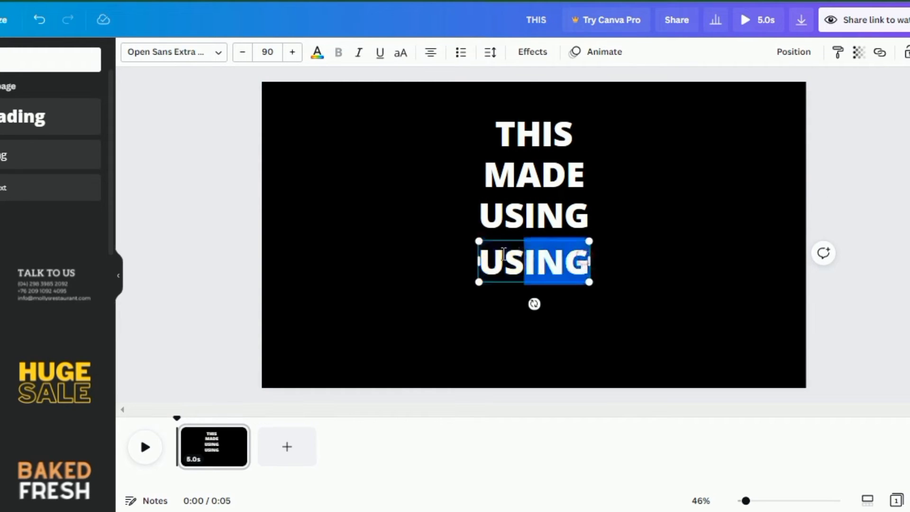
pyautogui.write('CANVA')
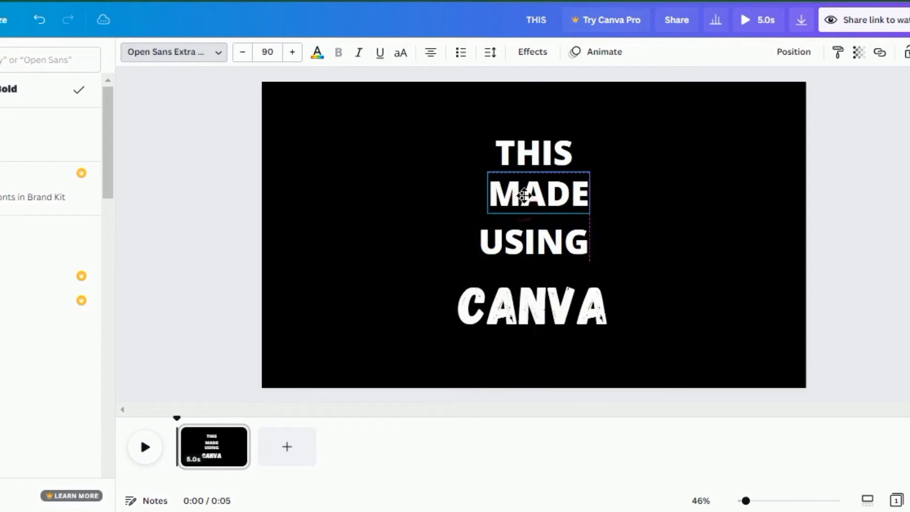
pyautogui.click(615, 339)
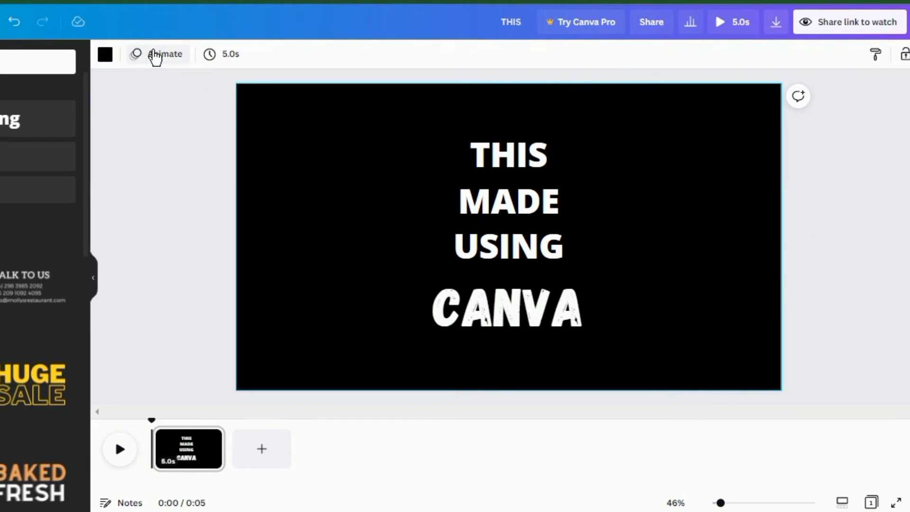
# Step: Duplicate the THIS MADE USING CANVA page into five 5-second copies, then return to page one
pyautogui.click(164, 53)
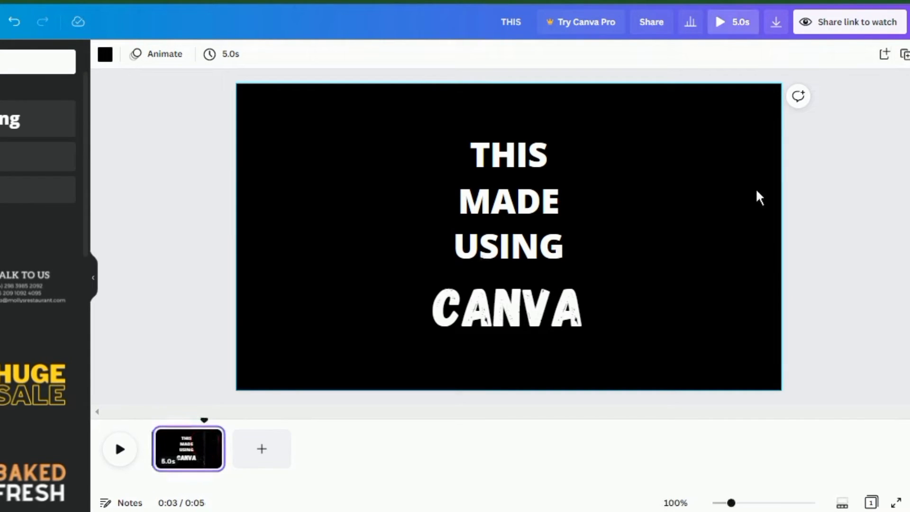
pyautogui.click(903, 53)
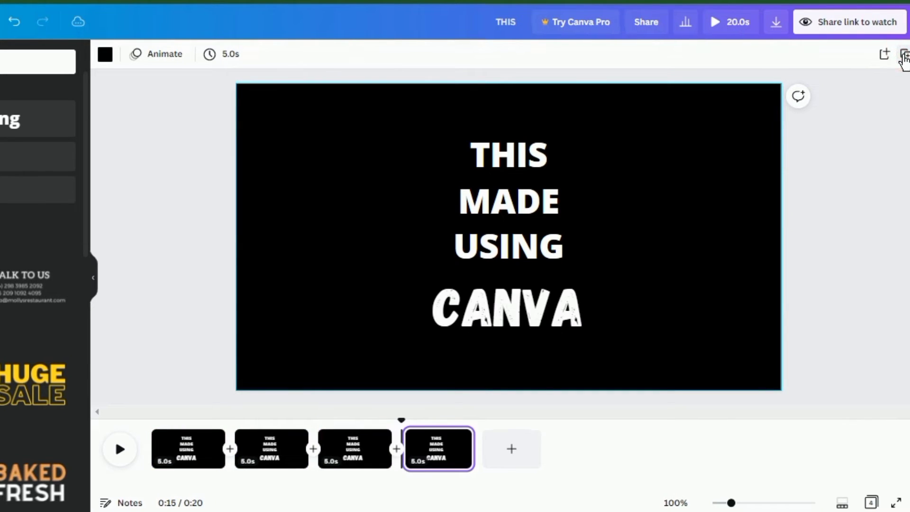
pyautogui.click(510, 448)
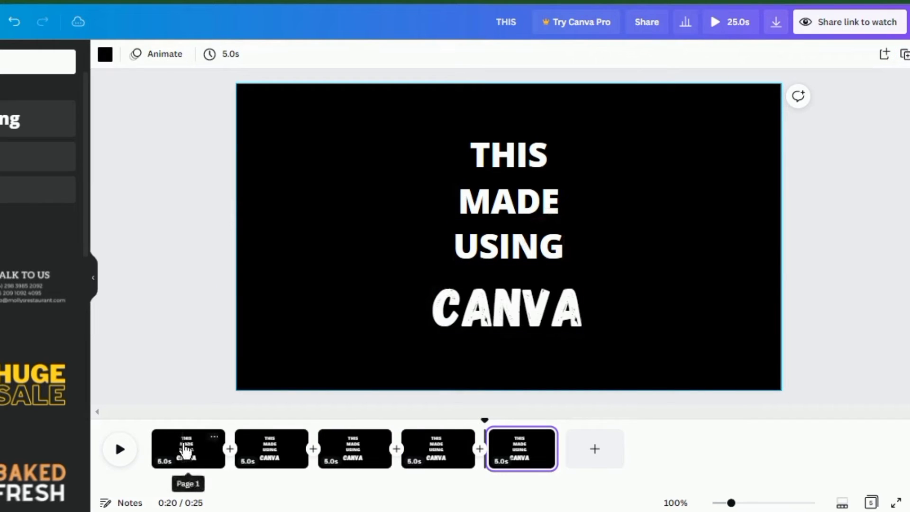
pyautogui.click(187, 449)
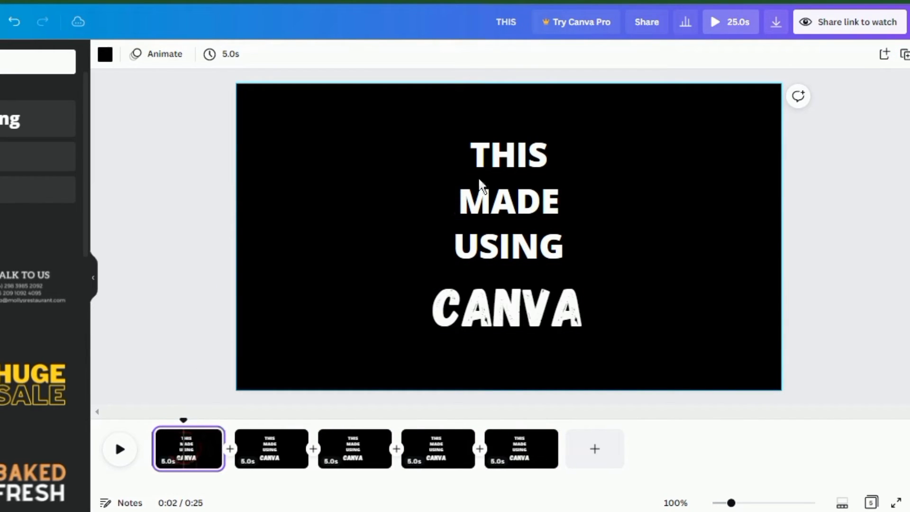
pyautogui.moveTo(512, 158)
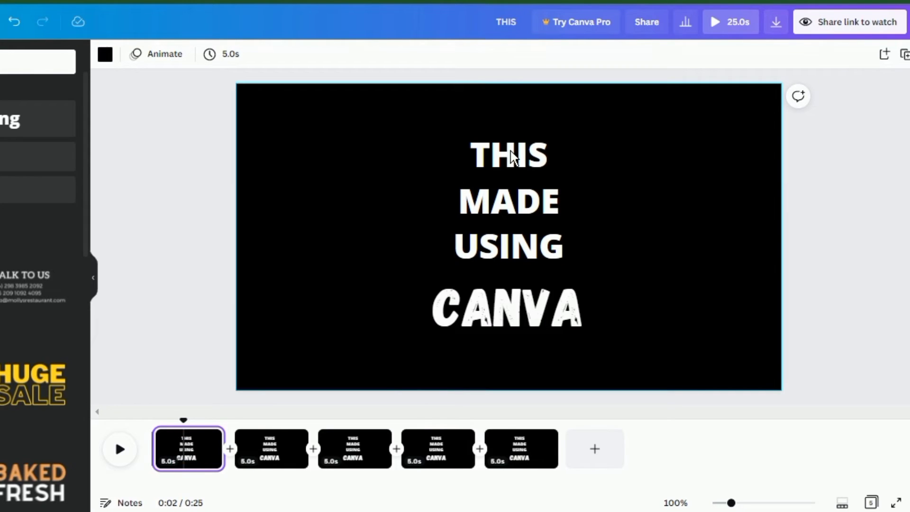
# Step: Delete the later words from page 1 so only THIS remains
pyautogui.click(507, 245)
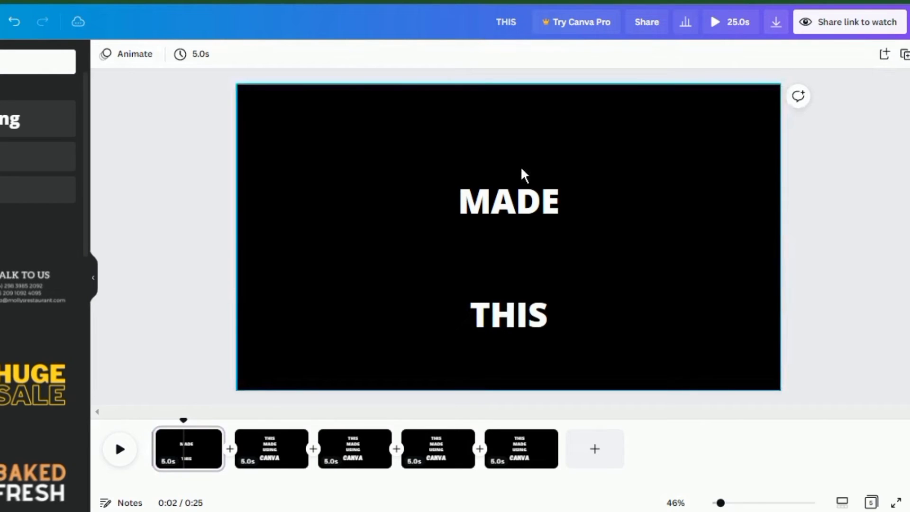
pyautogui.click(507, 200)
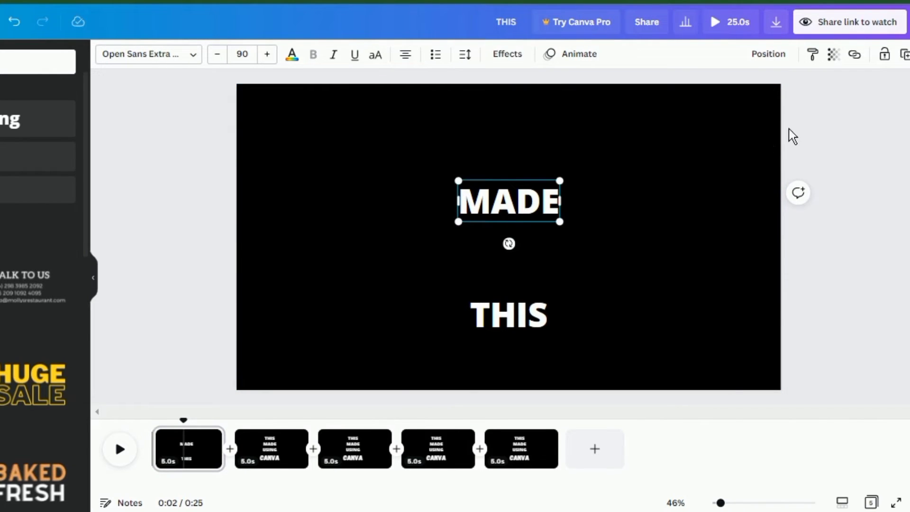
pyautogui.click(290, 233)
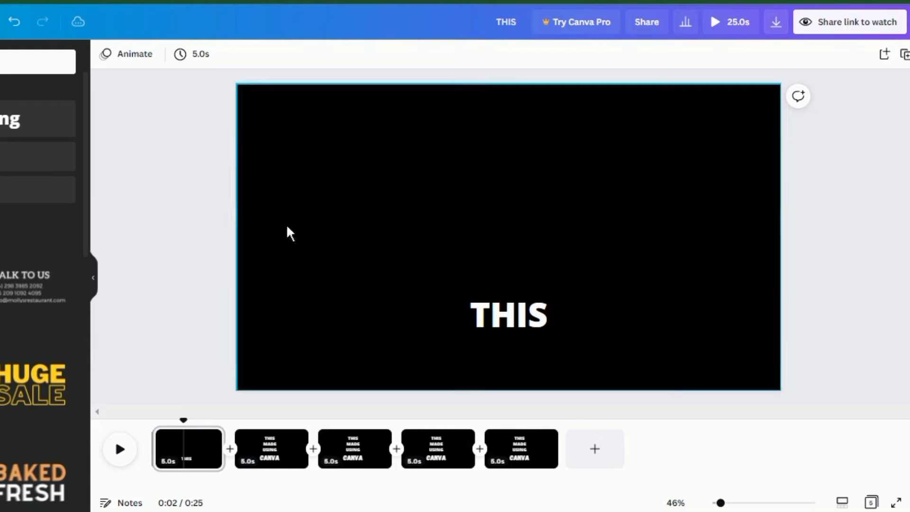
pyautogui.click(508, 315)
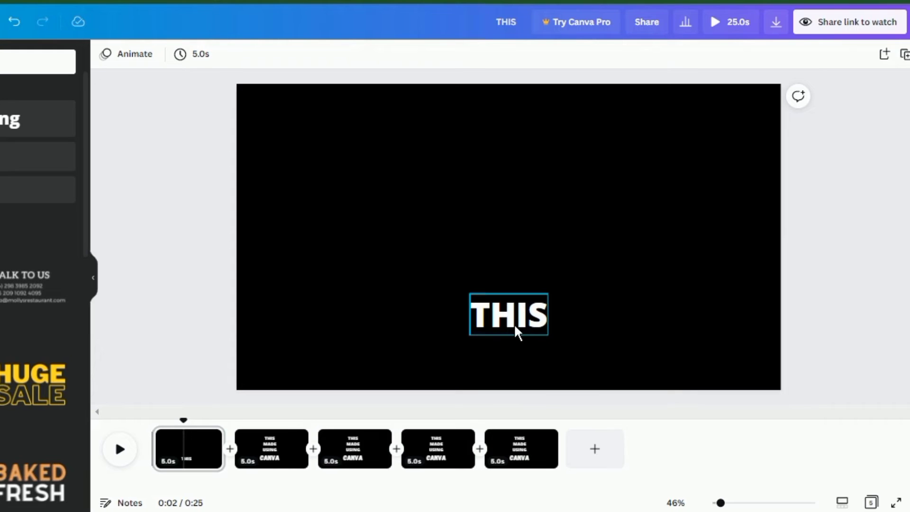
# Step: Trim pages 2 and 3 to THIS MADE and THIS MADE USING, centring the words
pyautogui.click(272, 448)
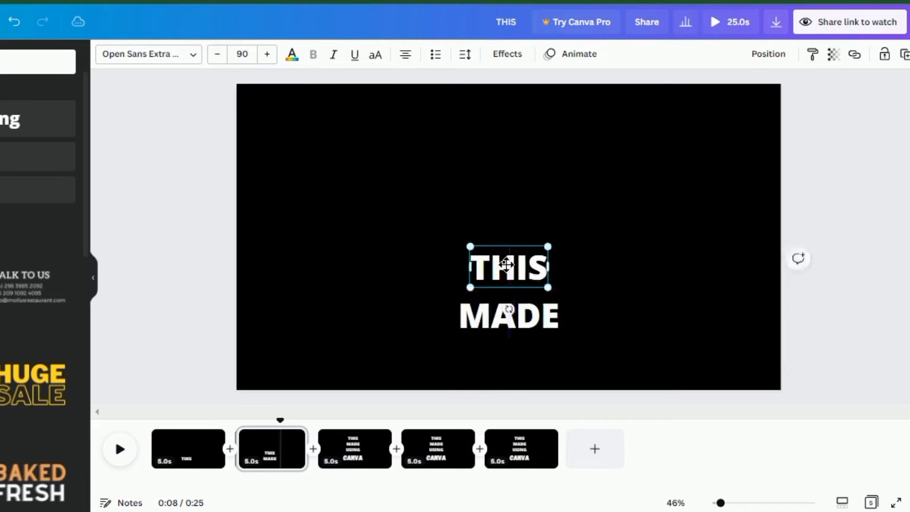
pyautogui.click(354, 454)
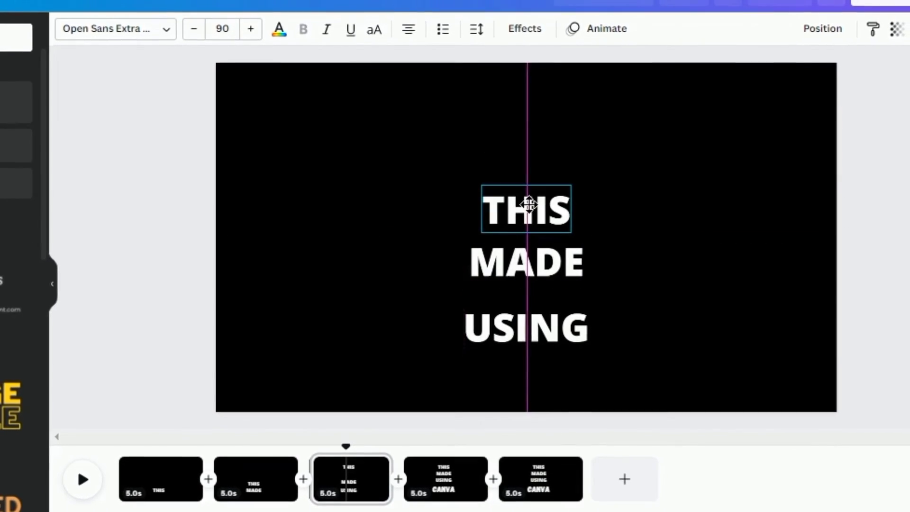
pyautogui.click(520, 261)
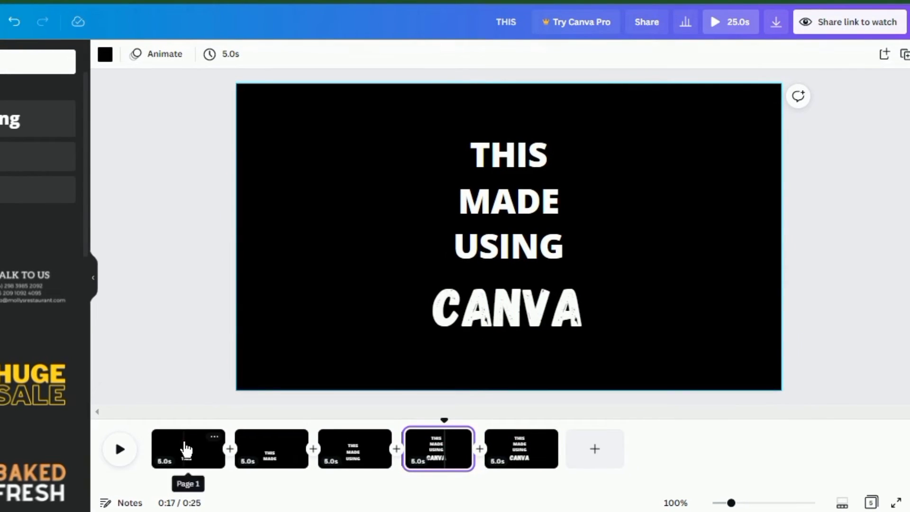
pyautogui.click(187, 448)
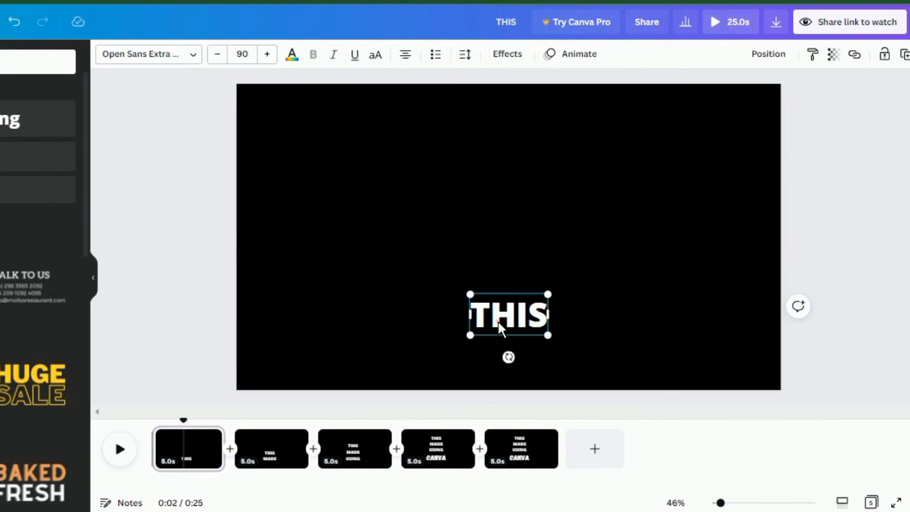
pyautogui.click(570, 54)
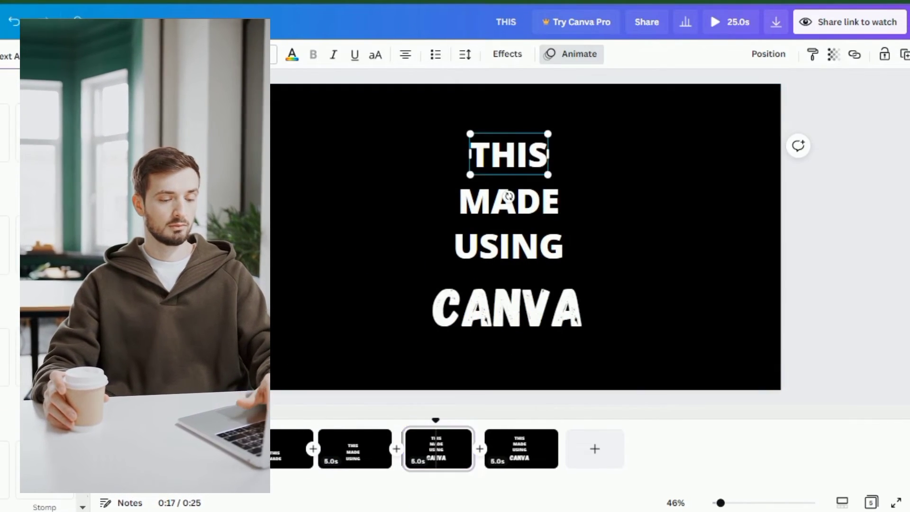
# Step: Add Baseline, Typewriter and Drift entrance animations to the new words, then play the sequence
pyautogui.click(507, 246)
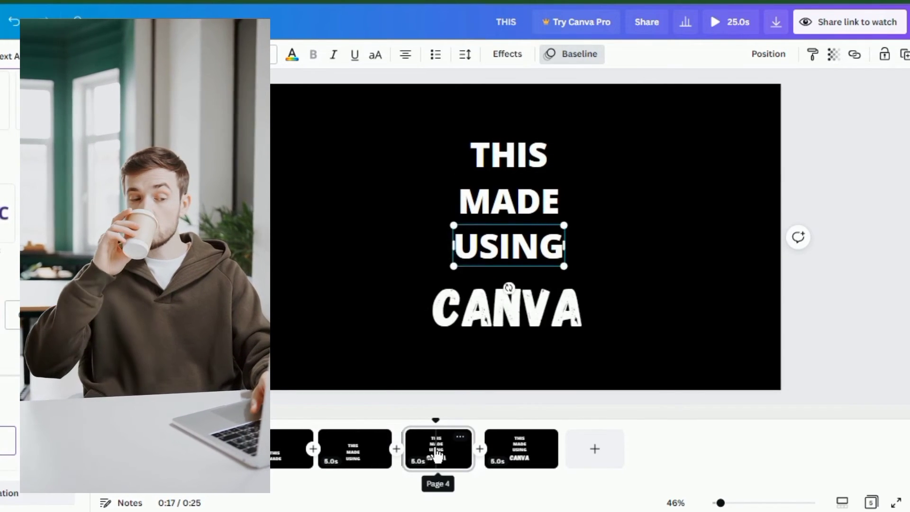
pyautogui.click(354, 449)
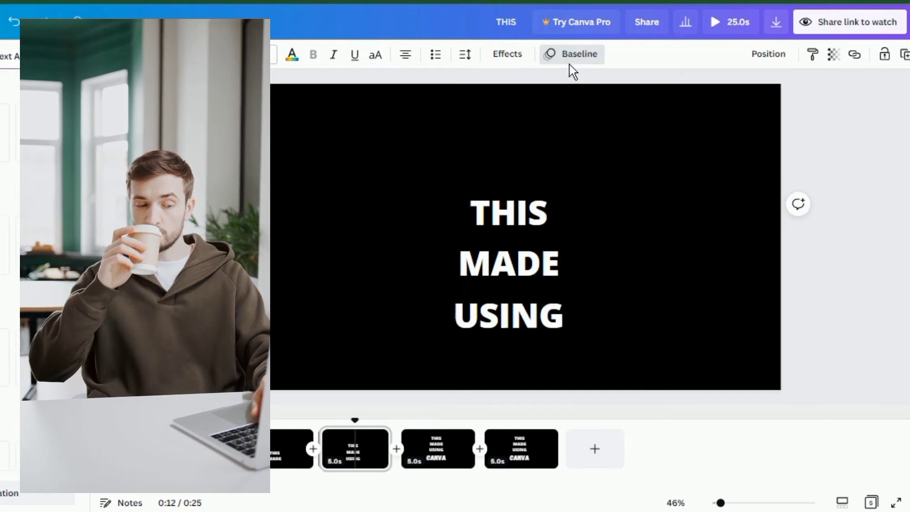
pyautogui.click(507, 315)
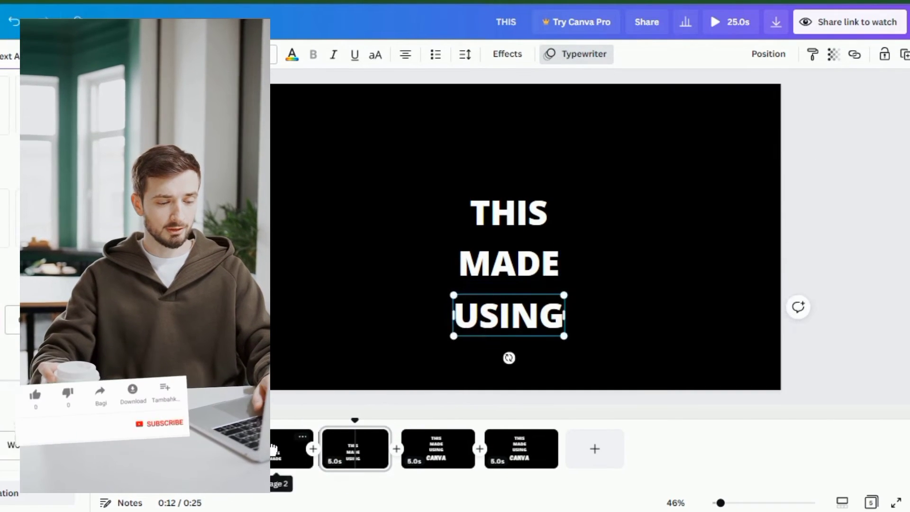
pyautogui.click(520, 449)
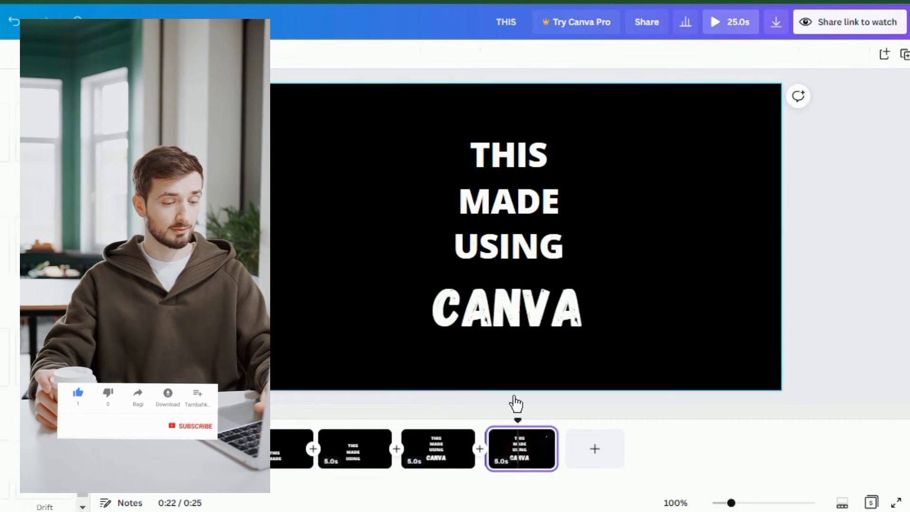
pyautogui.click(507, 202)
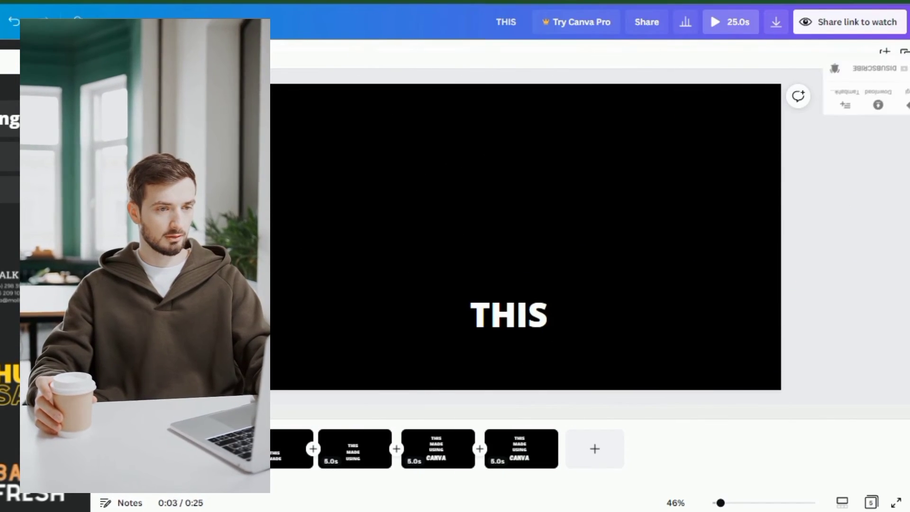
pyautogui.click(279, 52)
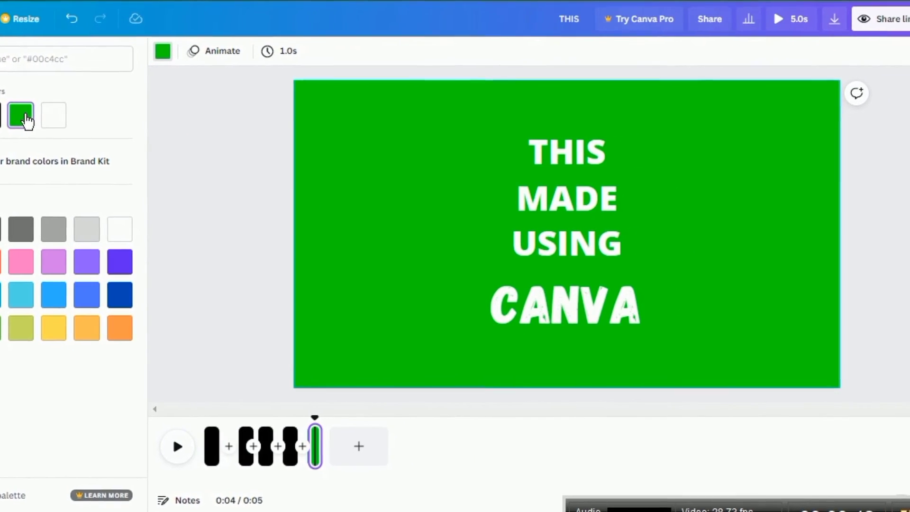
# Step: Set a green background and apply it to all five pages
pyautogui.click(173, 444)
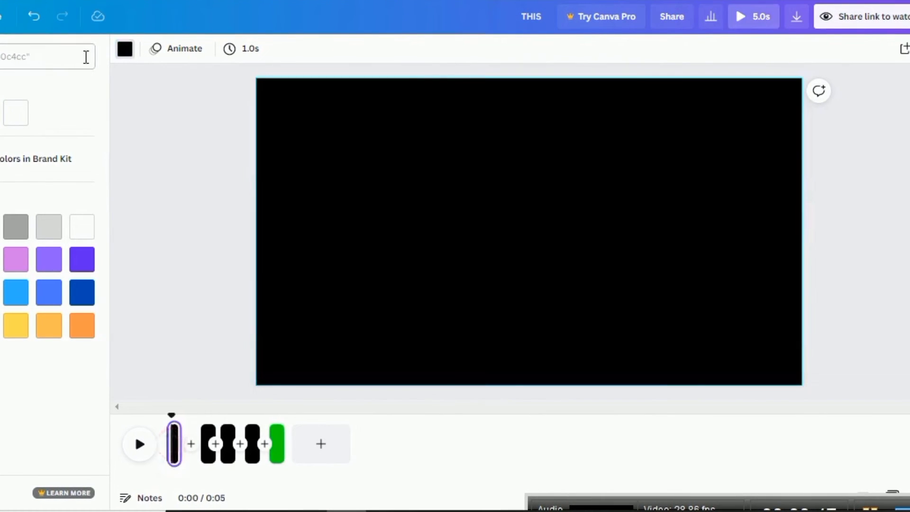
pyautogui.click(124, 48)
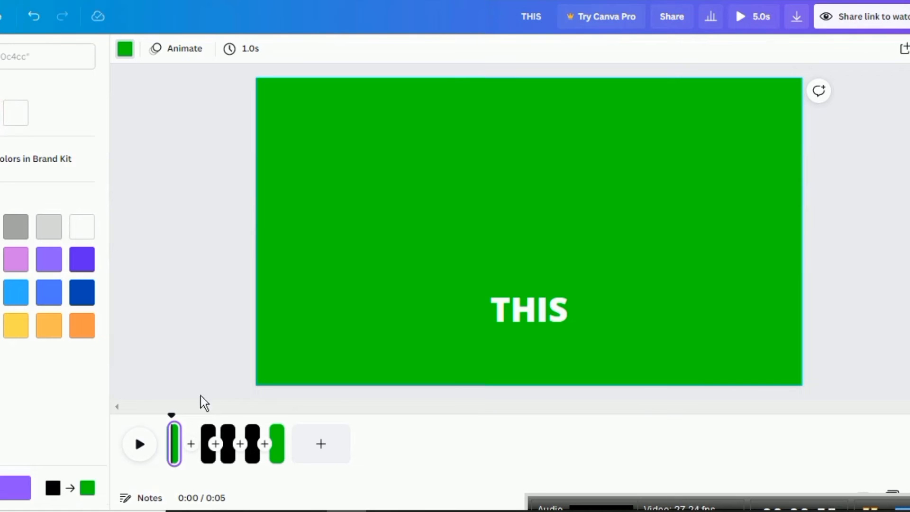
pyautogui.click(87, 487)
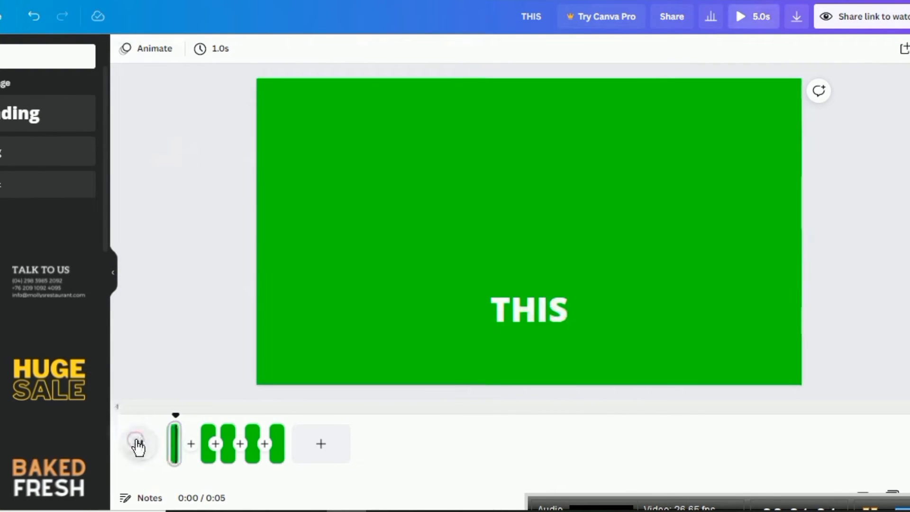
# Step: Preview the animated word sequence, then return to the Canva home page
pyautogui.click(139, 444)
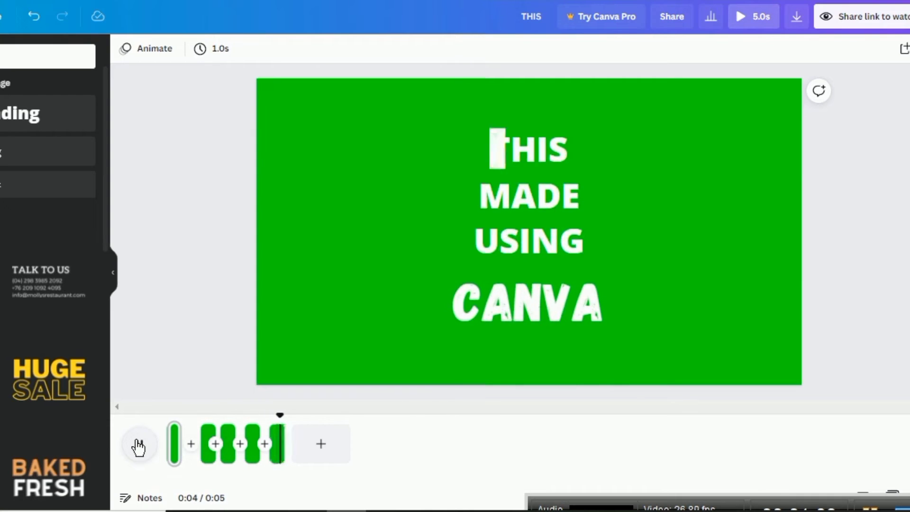
pyautogui.click(139, 444)
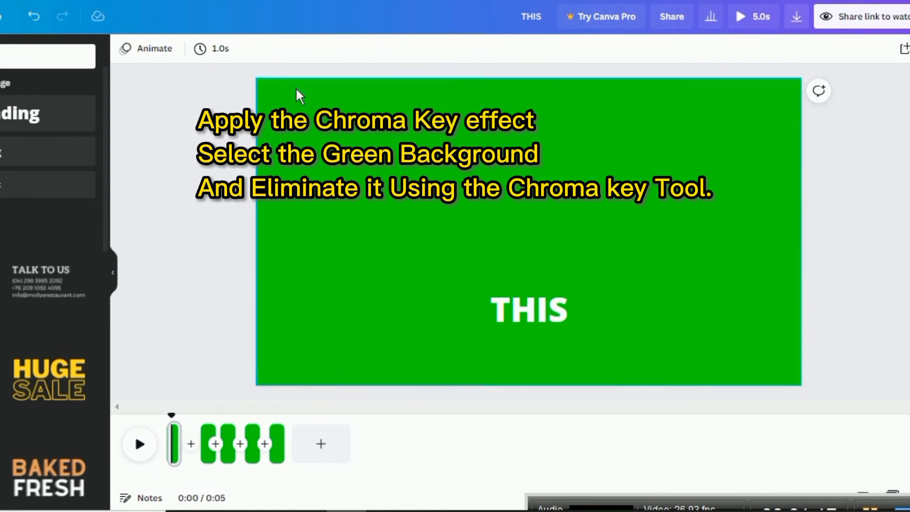
pyautogui.moveTo(170, 239)
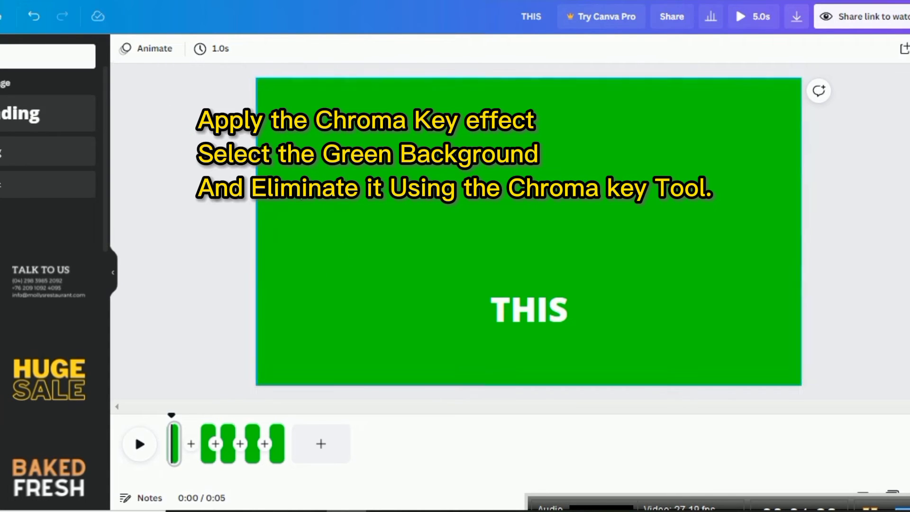
pyautogui.click(796, 16)
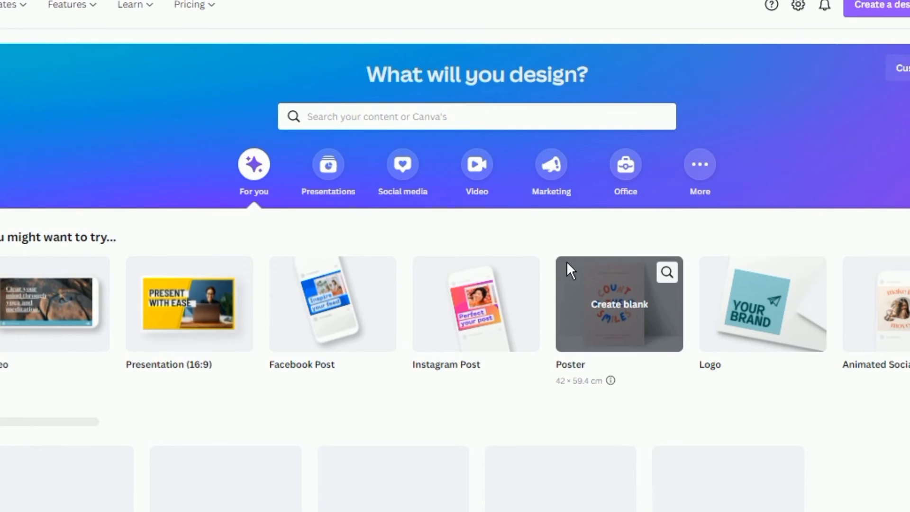
# Step: Open the YOU CAN CREATE design and download all six pages as an MP4 video
pyautogui.click(618, 304)
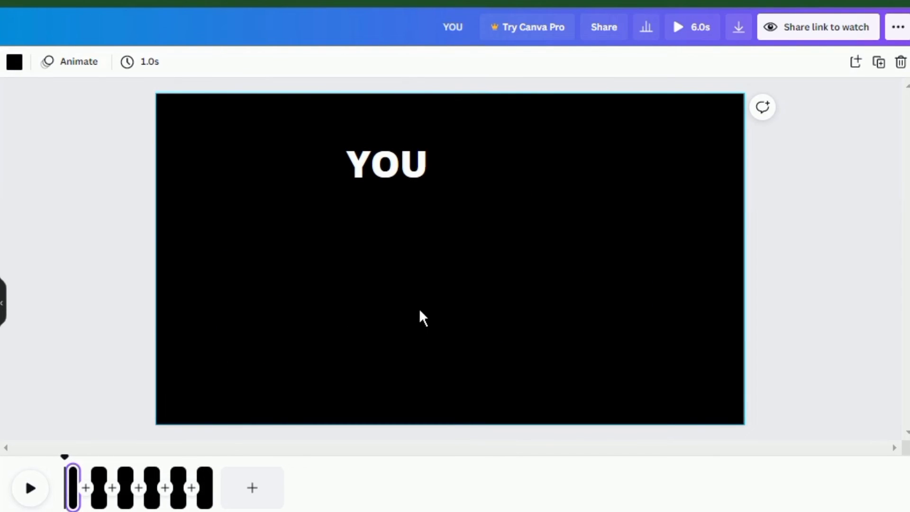
pyautogui.moveTo(788, 289)
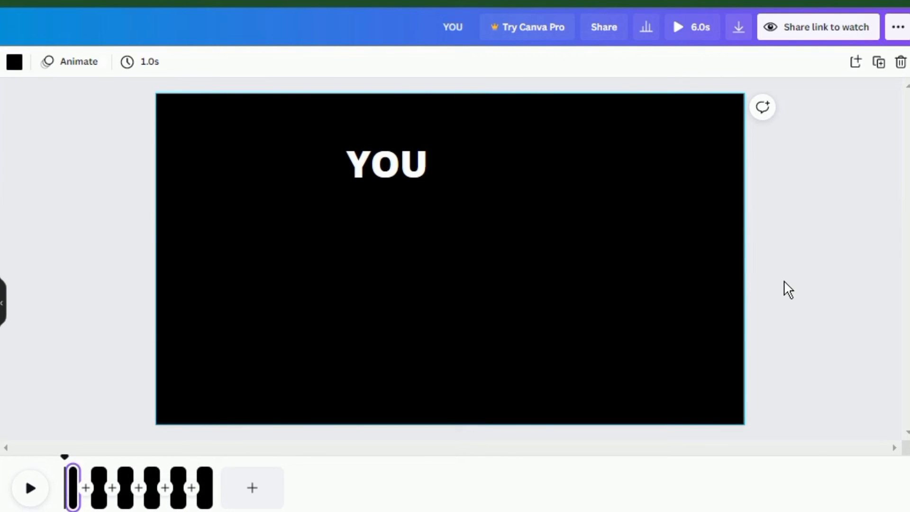
pyautogui.moveTo(101, 190)
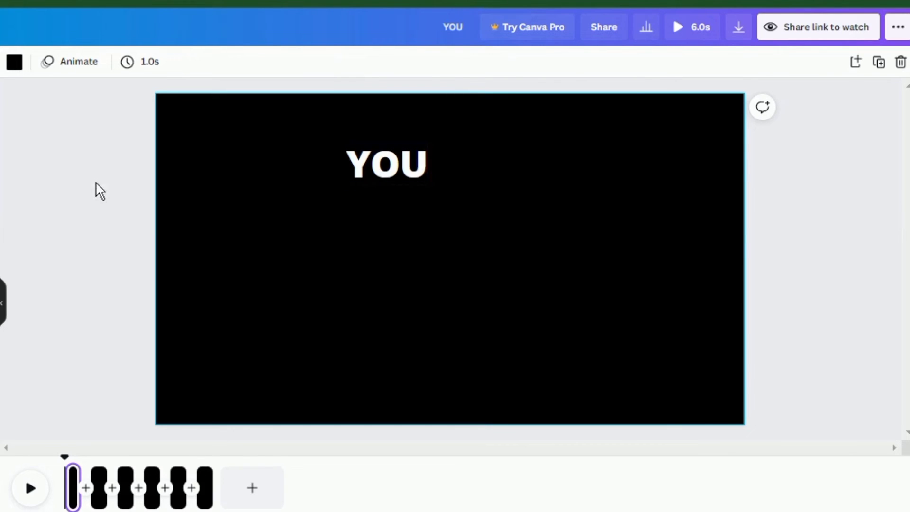
pyautogui.click(738, 27)
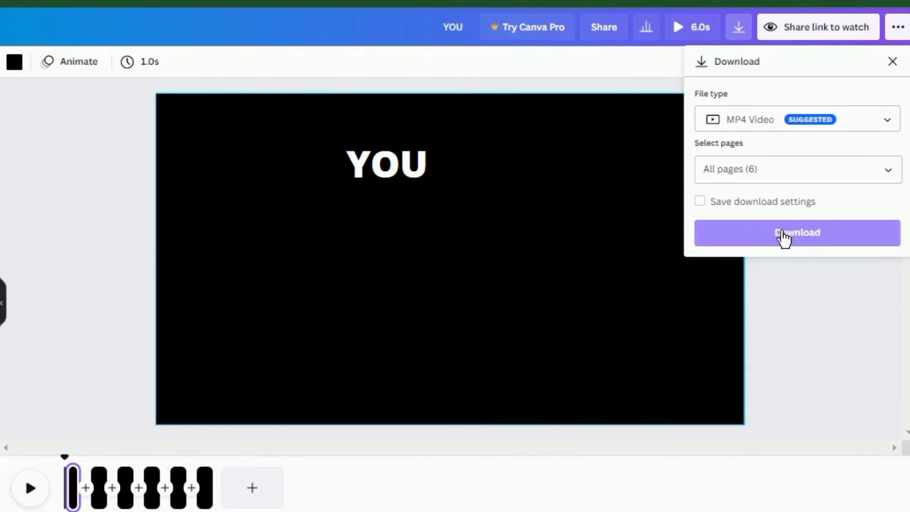
pyautogui.click(796, 233)
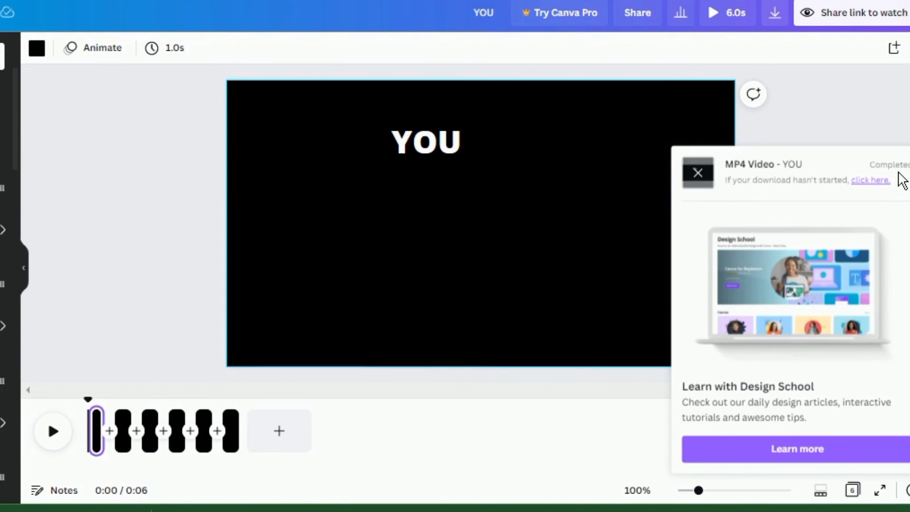
pyautogui.click(698, 173)
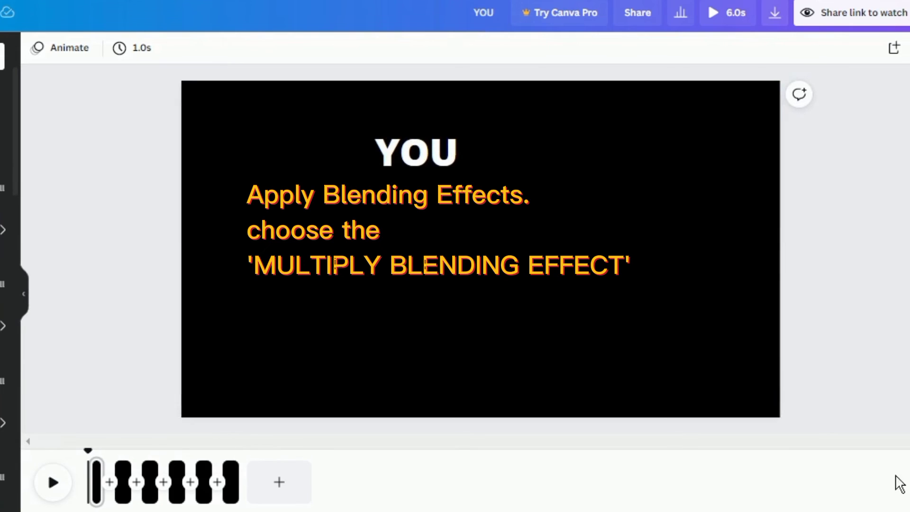
pyautogui.moveTo(102, 184)
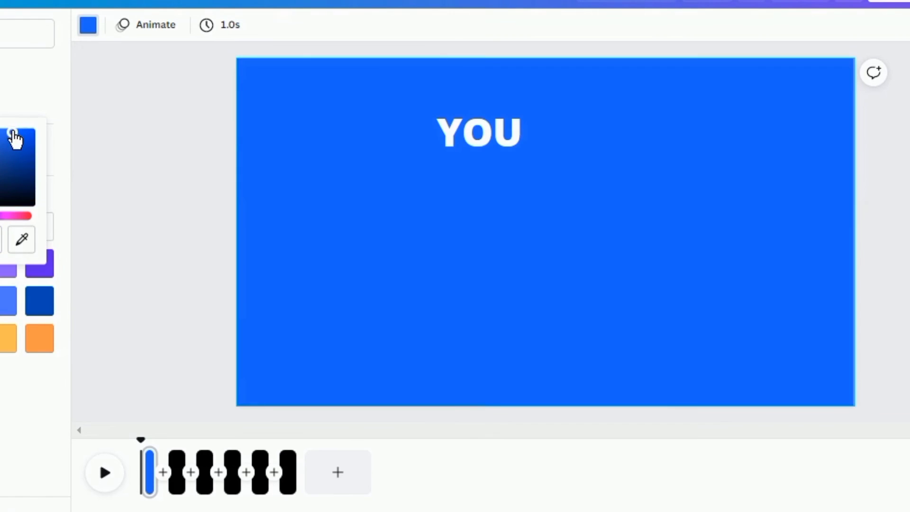
# Step: Apply a blue background to all six YOU pages, download as MP4, and return home
pyautogui.click(13, 135)
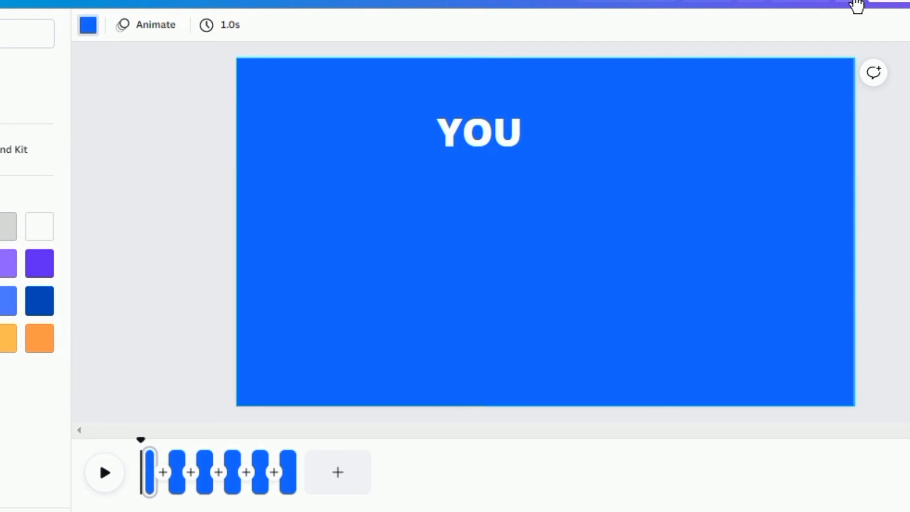
pyautogui.click(870, 5)
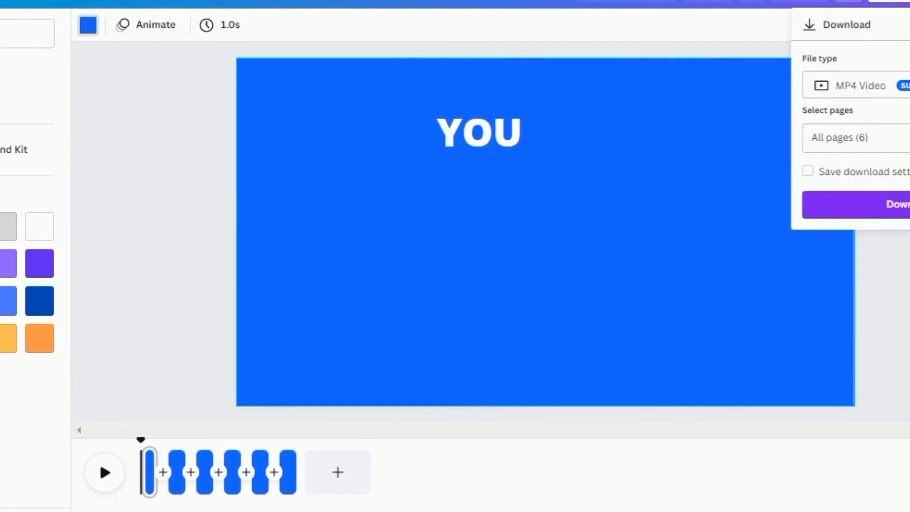
pyautogui.click(882, 204)
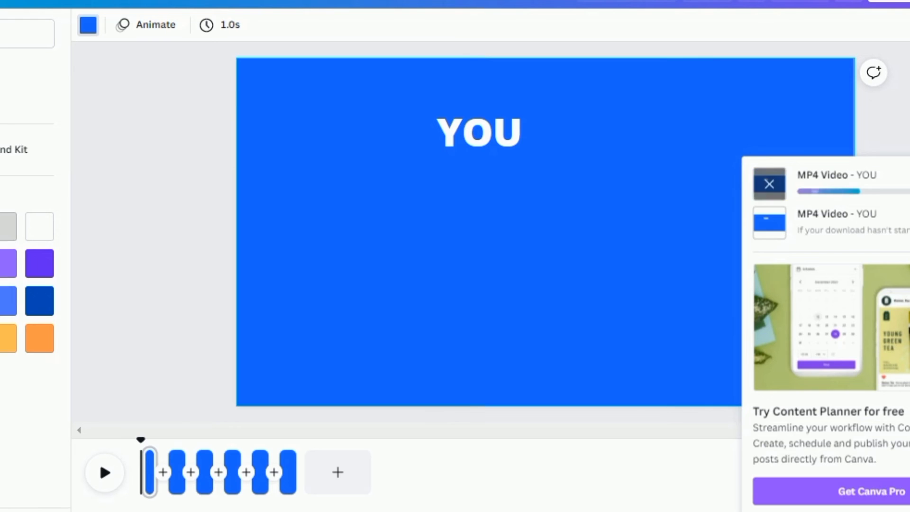
pyautogui.click(769, 183)
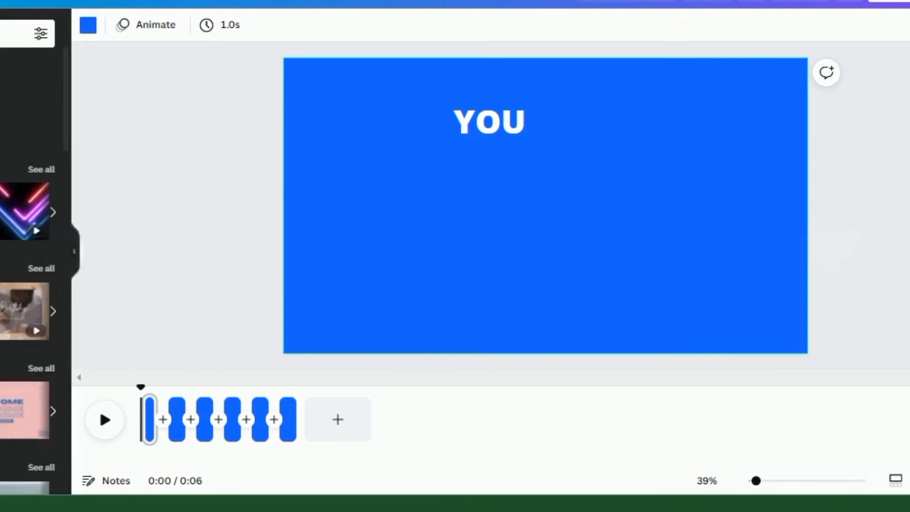
pyautogui.click(104, 418)
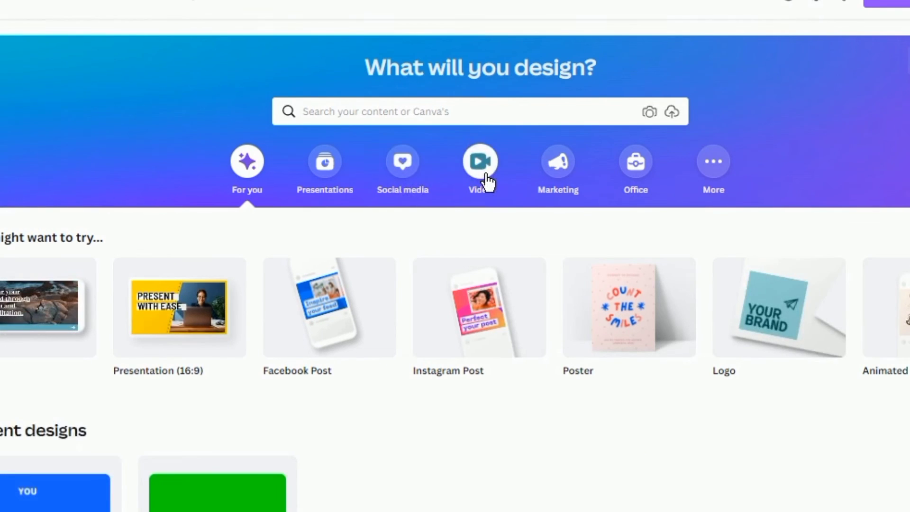
# Step: Choose Video on the home page and create a blank video design
pyautogui.click(479, 168)
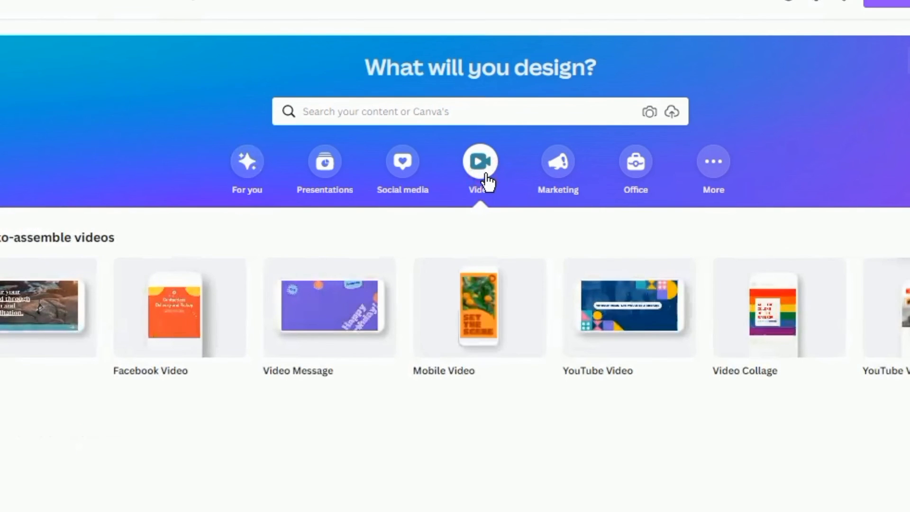
pyautogui.moveTo(49, 340)
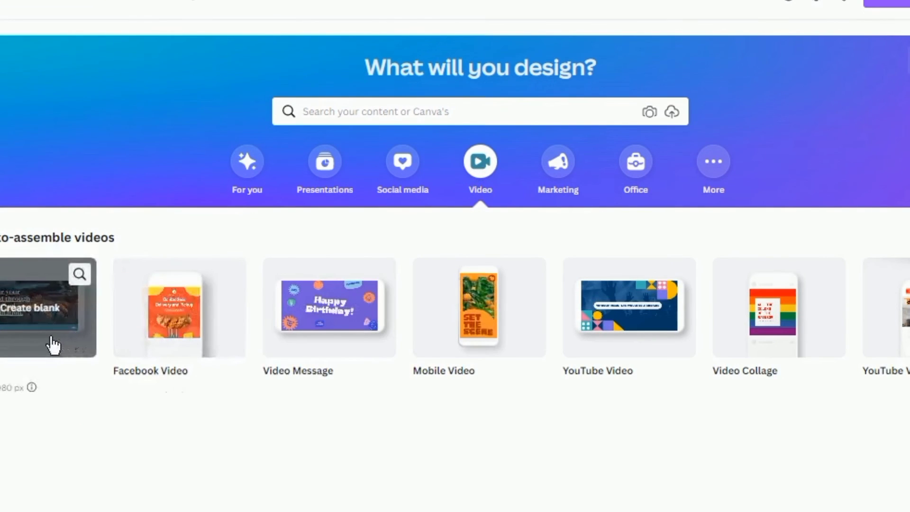
pyautogui.click(49, 307)
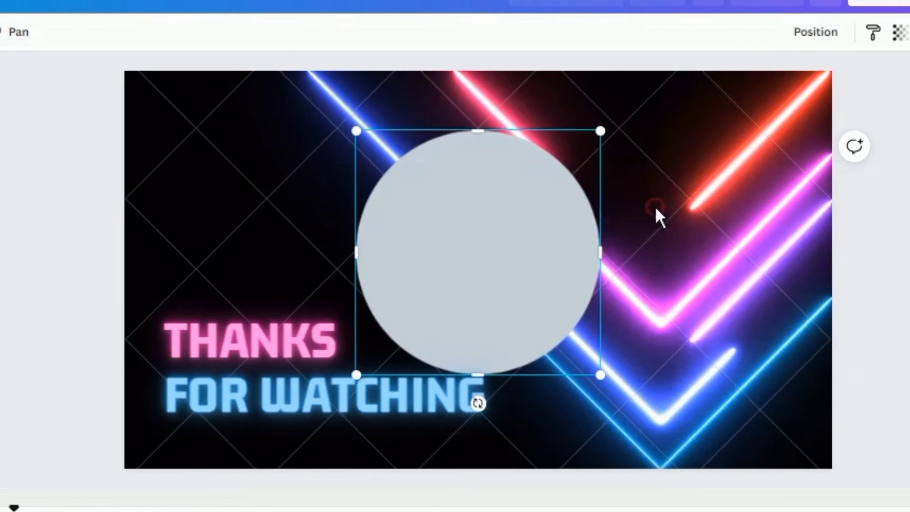
# Step: Shrink and centre the circle frame, and stack two grey rectangle frames on the right
pyautogui.rightClick(658, 209)
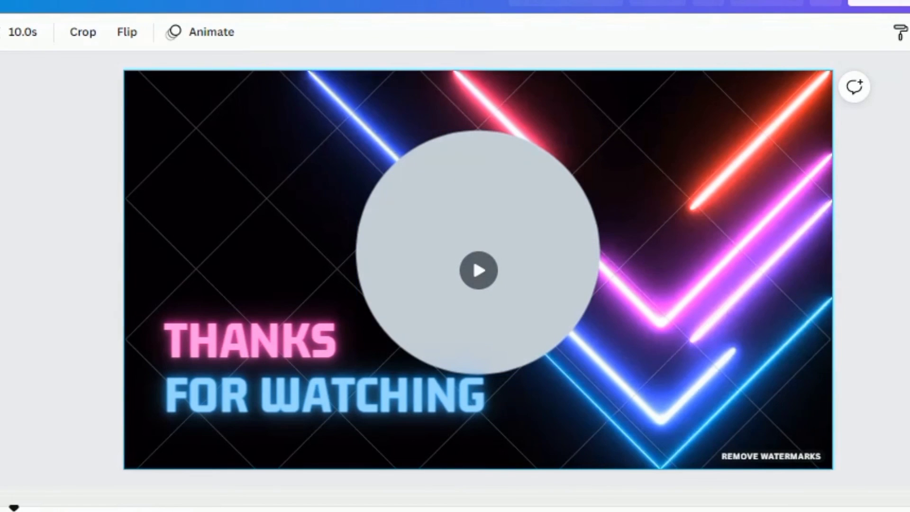
pyautogui.click(479, 270)
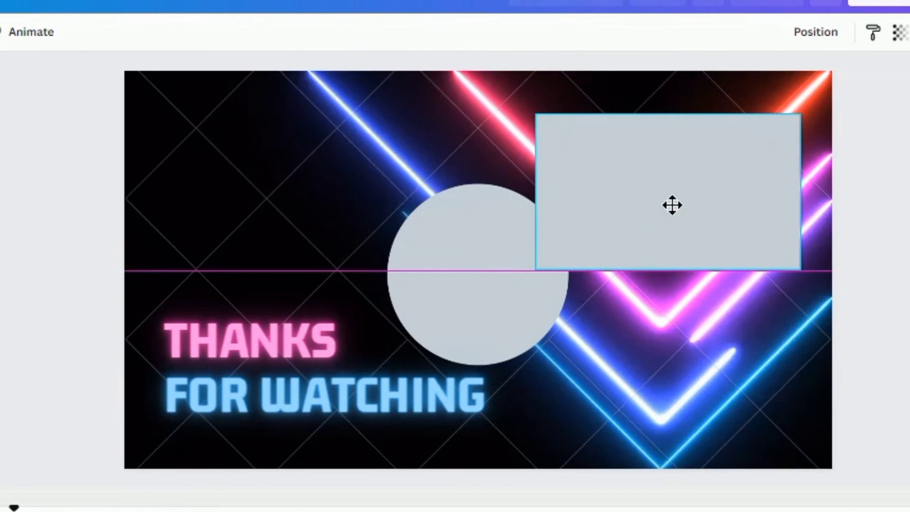
pyautogui.rightClick(673, 204)
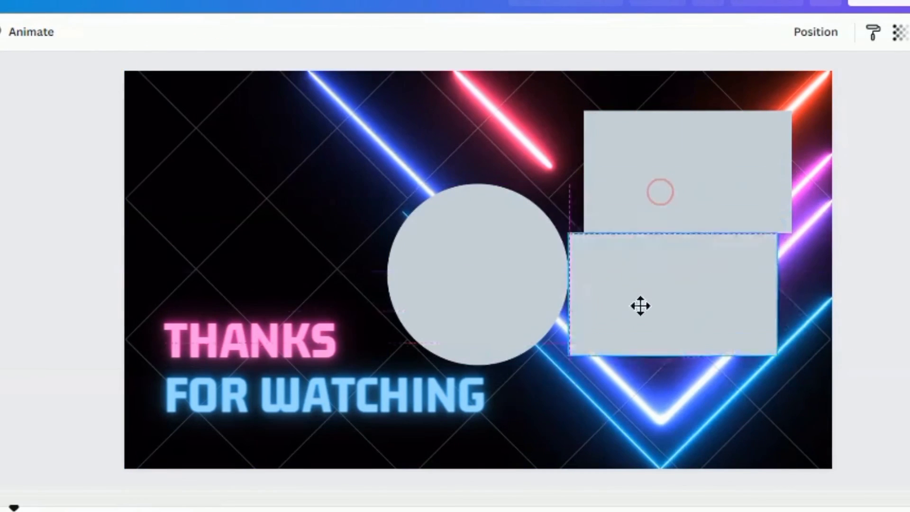
pyautogui.click(261, 343)
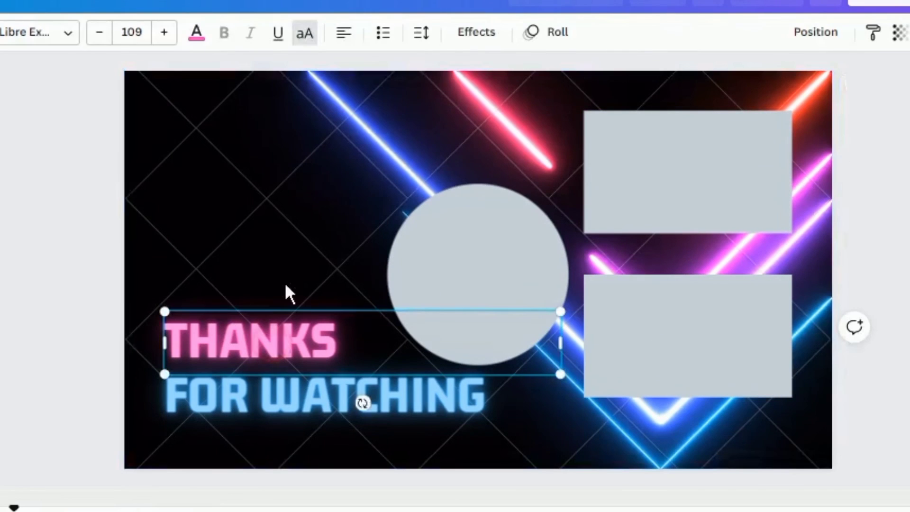
pyautogui.moveTo(225, 360)
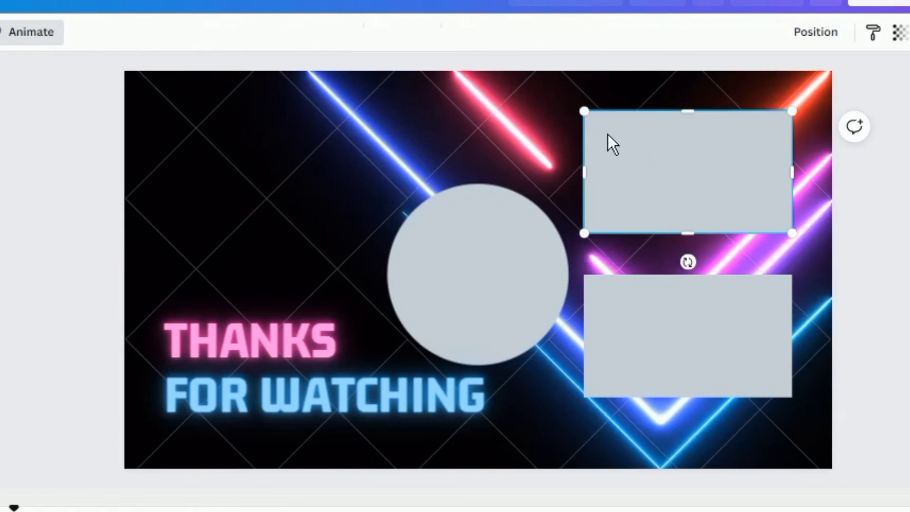
pyautogui.click(687, 339)
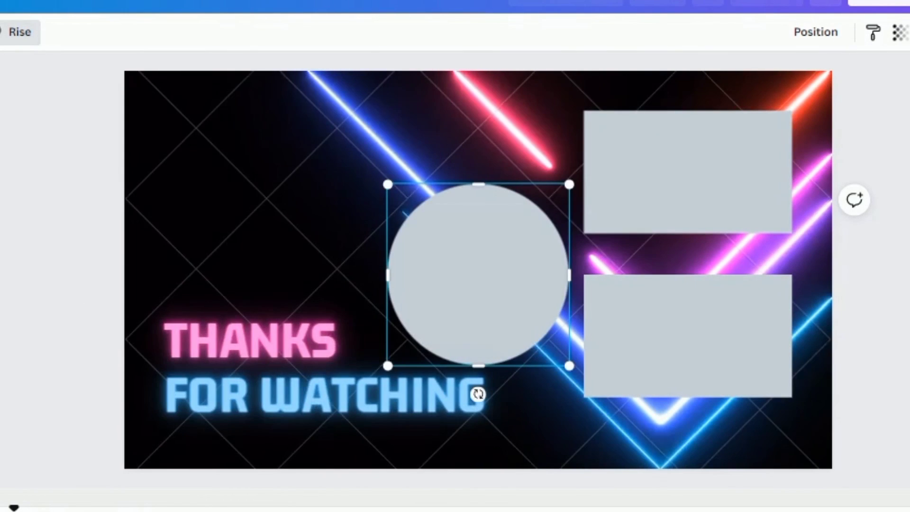
pyautogui.click(35, 92)
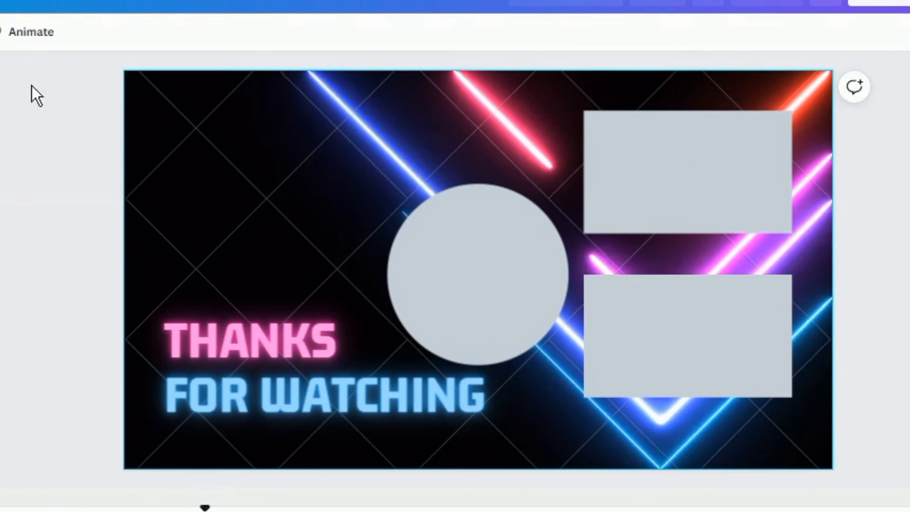